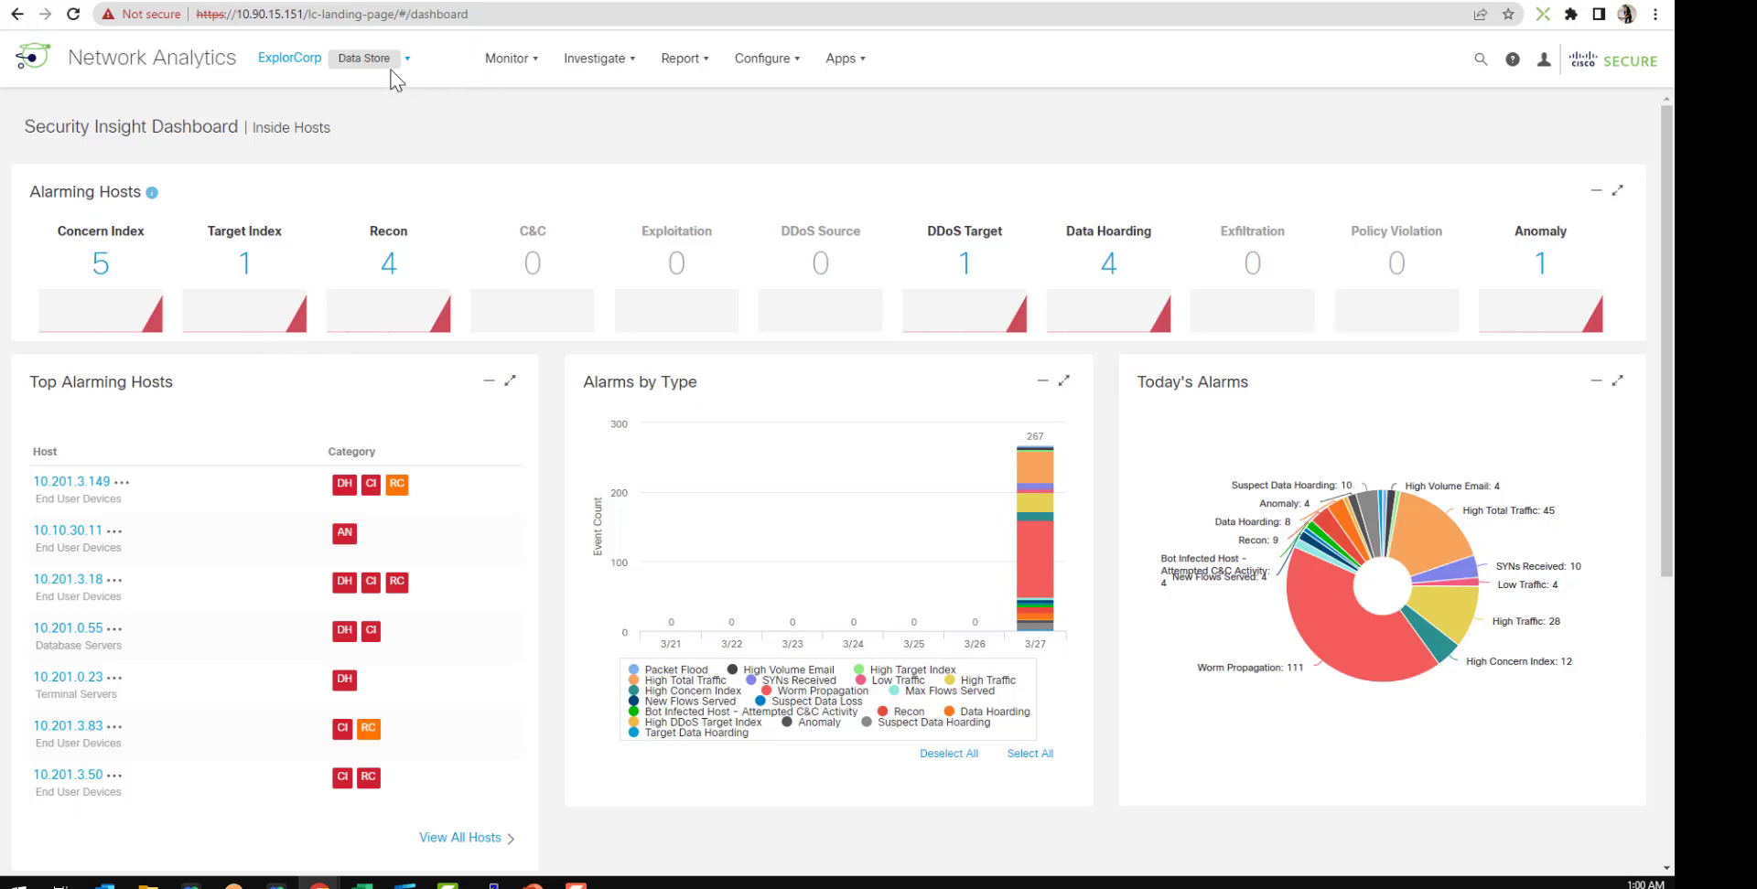
Step: View the available domains list on the dashboard and dismiss it without switching
click(364, 59)
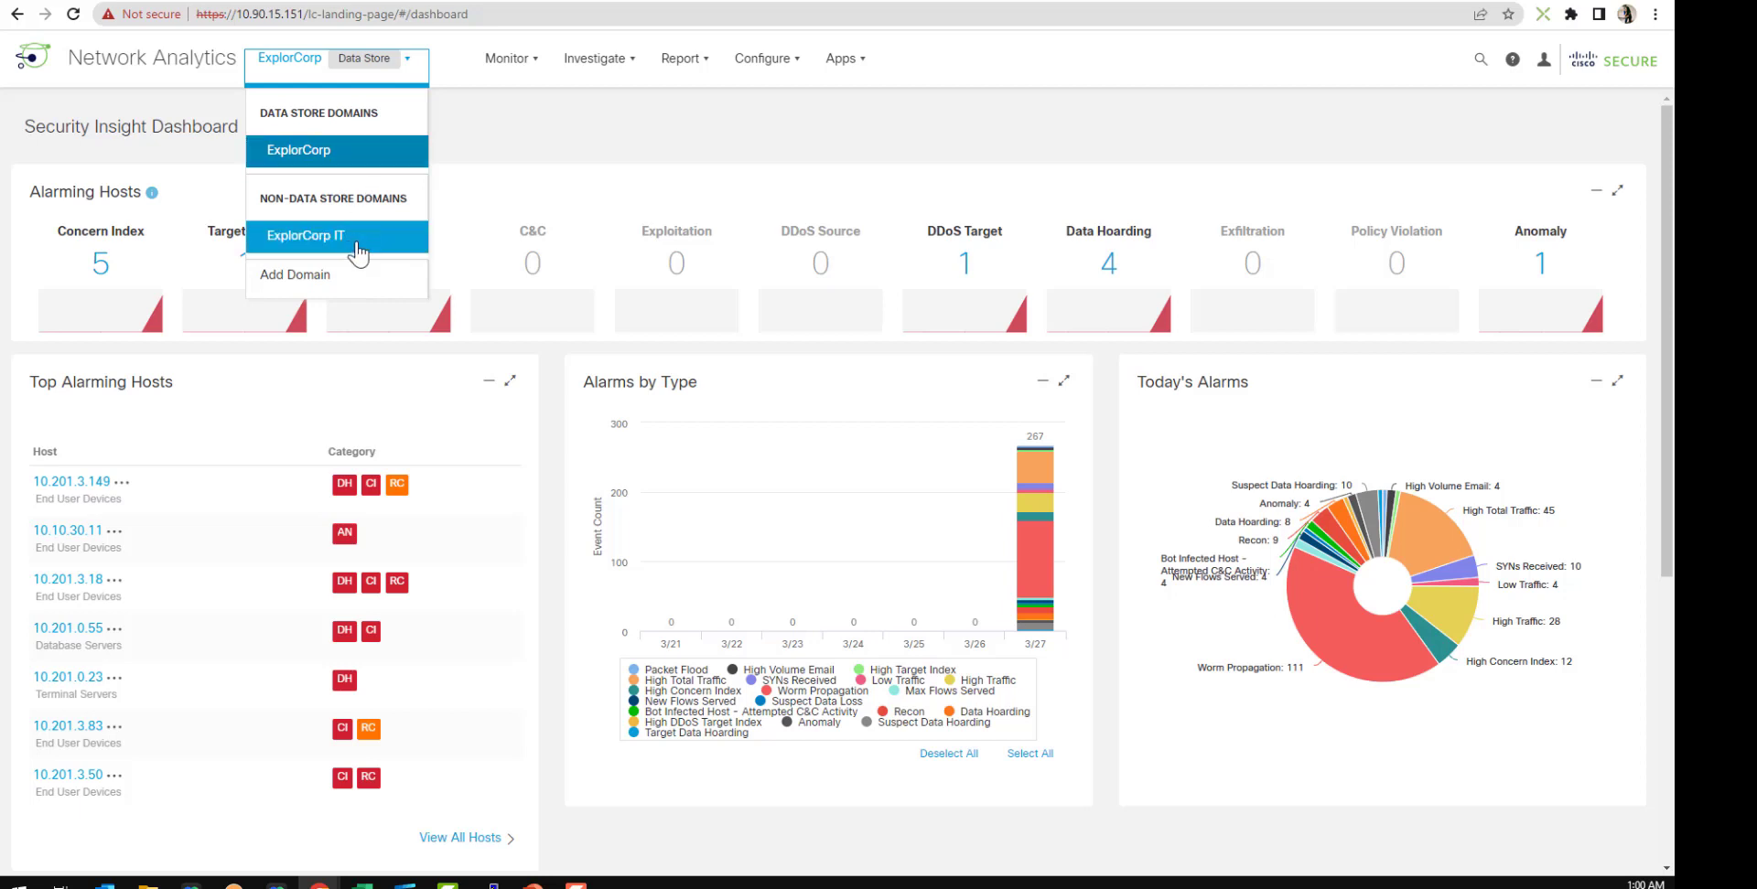
mouse_move(537, 126)
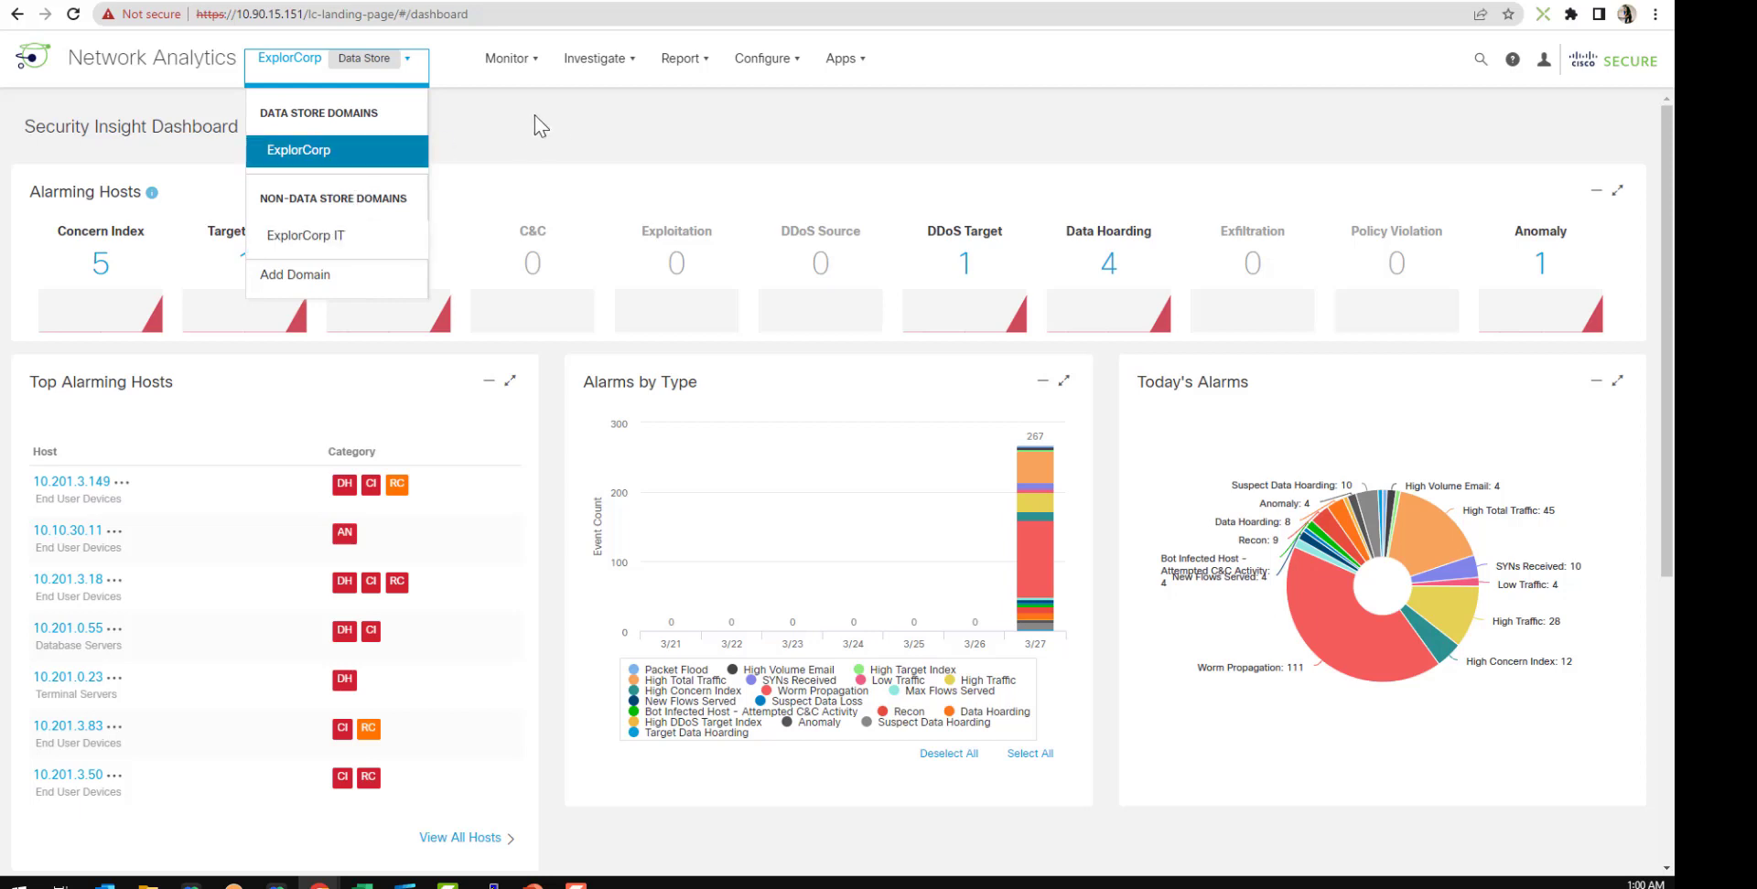
click(298, 150)
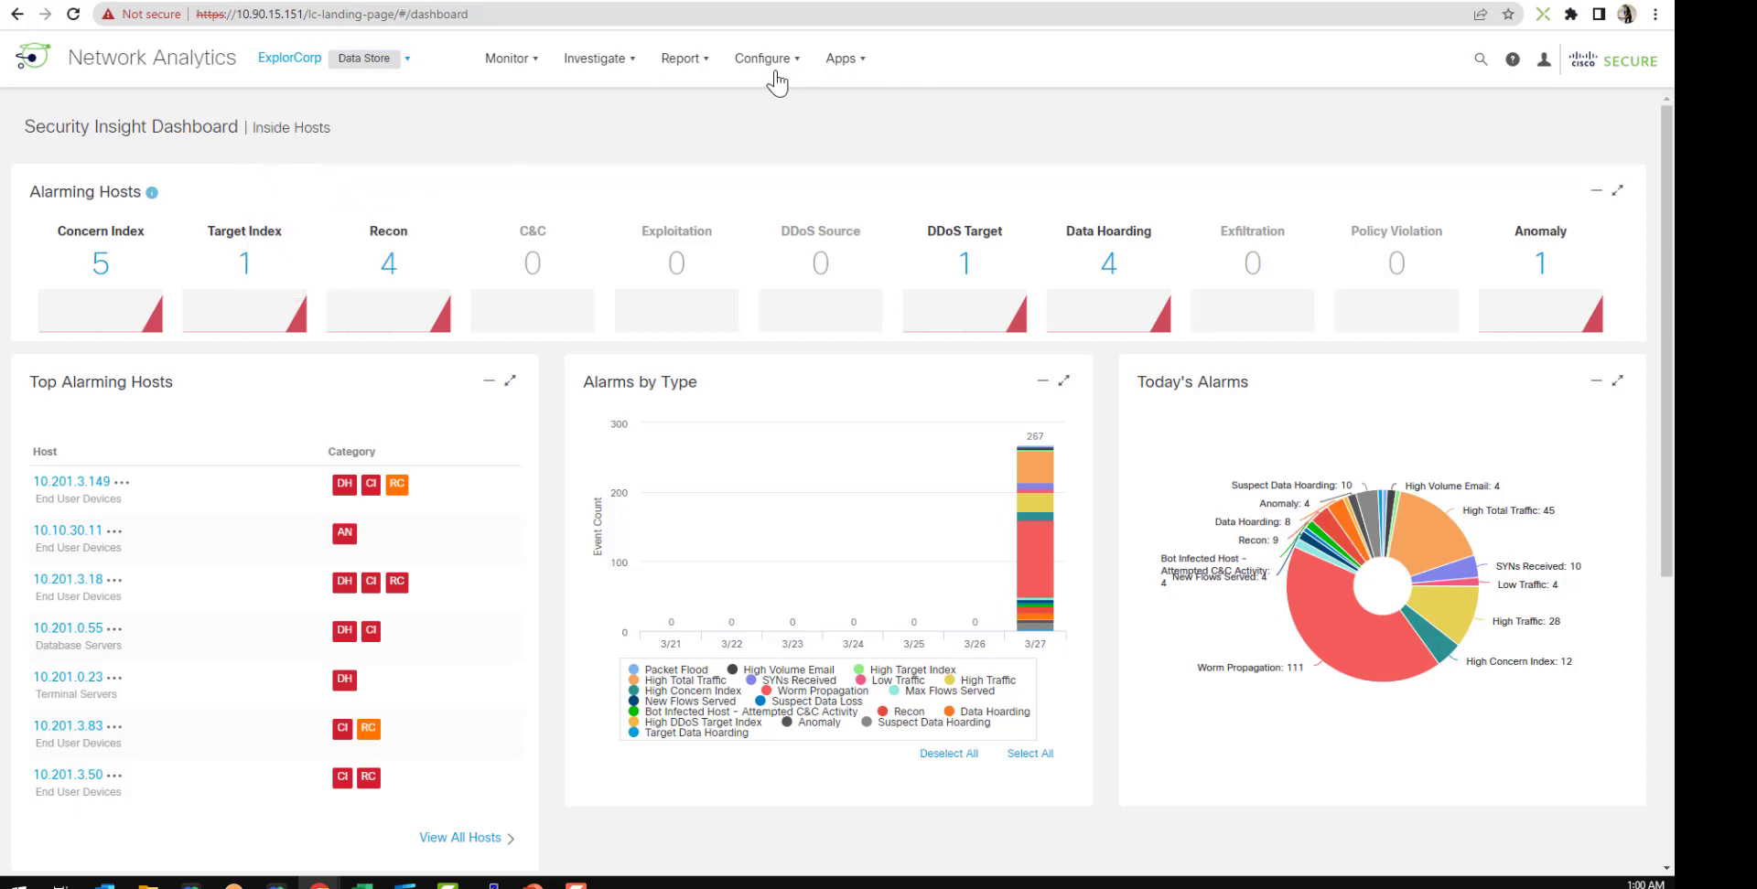
mouse_move(423, 132)
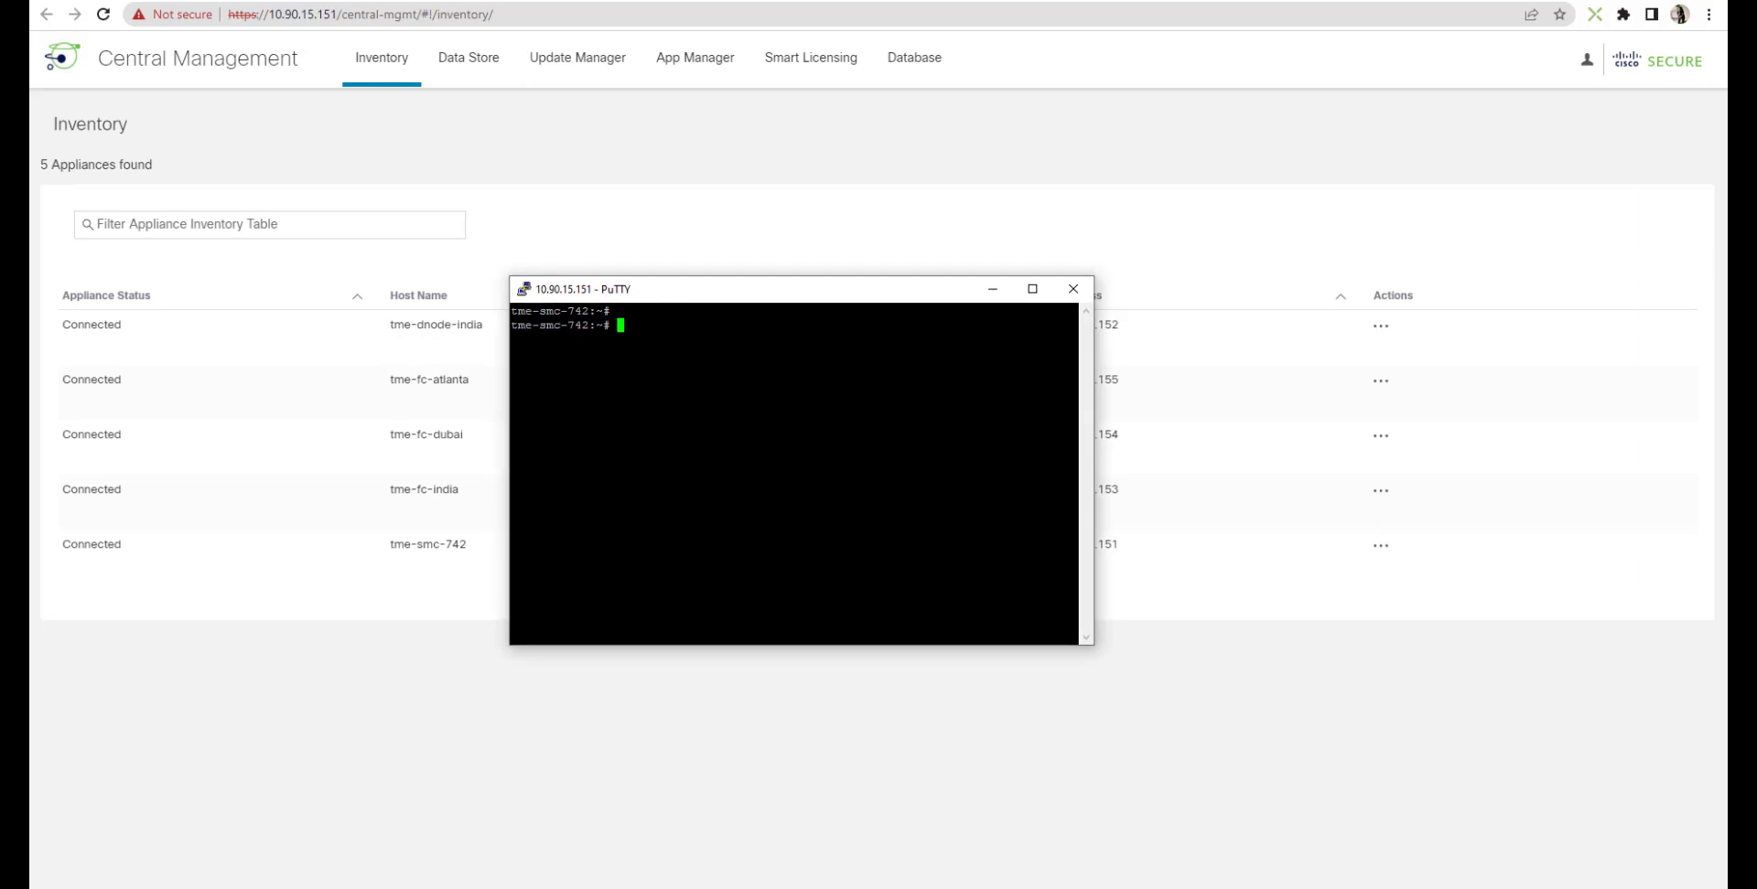
Step: Run SystemConfig on the Manager and reach the Data Store Transition option listing Flow Collectors
text(Sys)
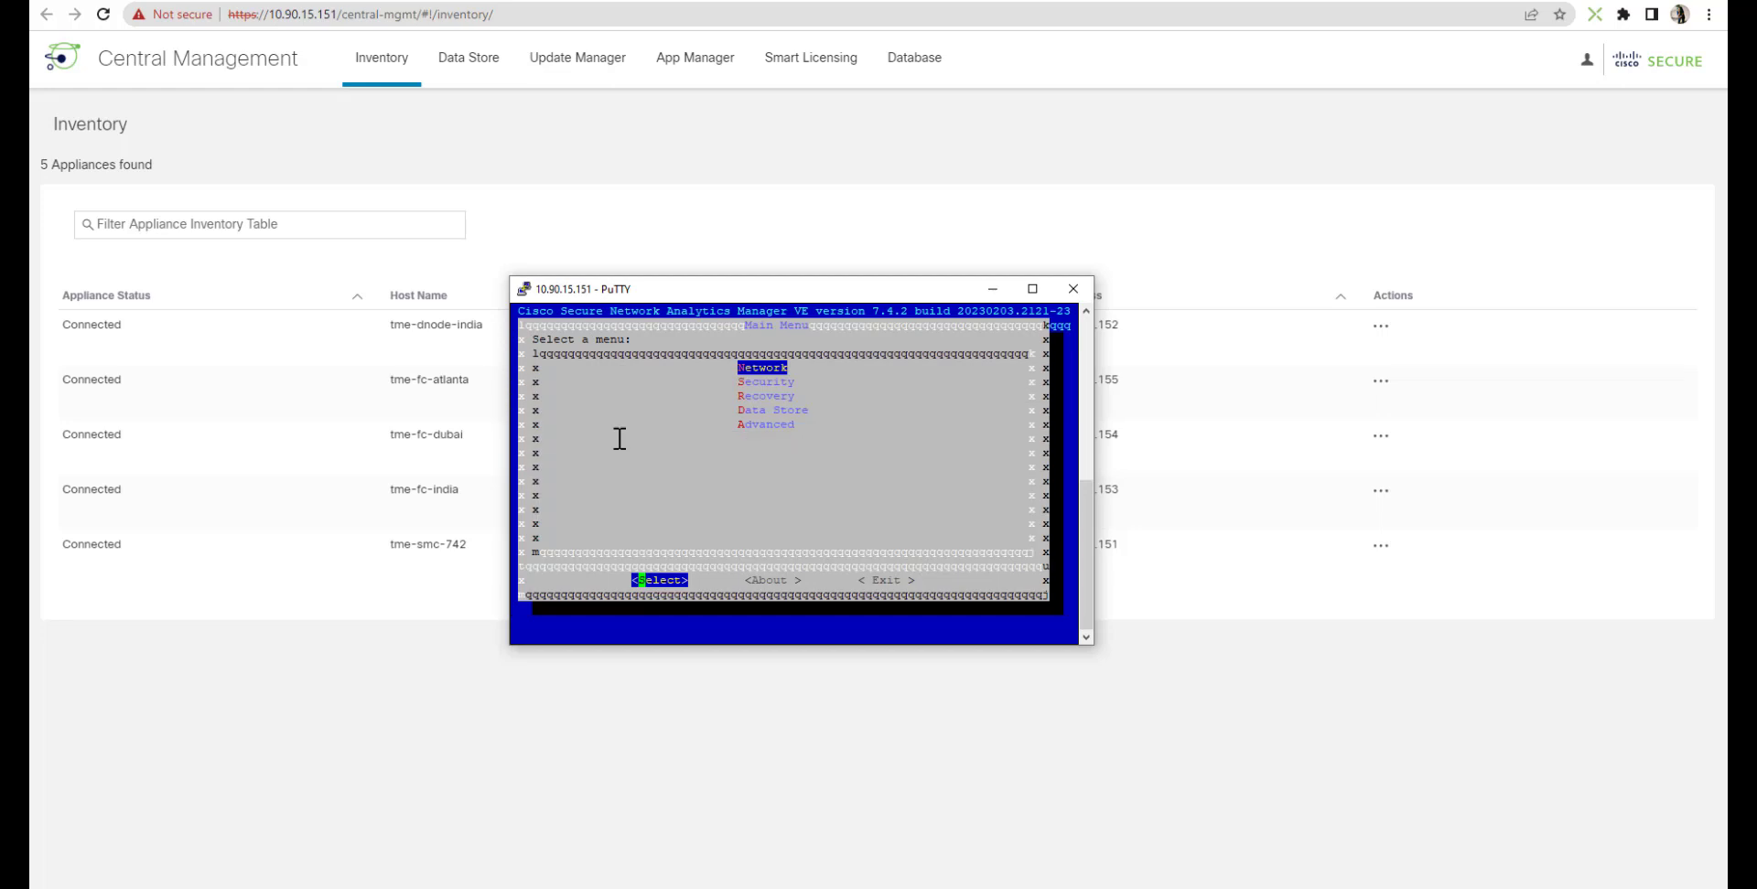
key(Down)
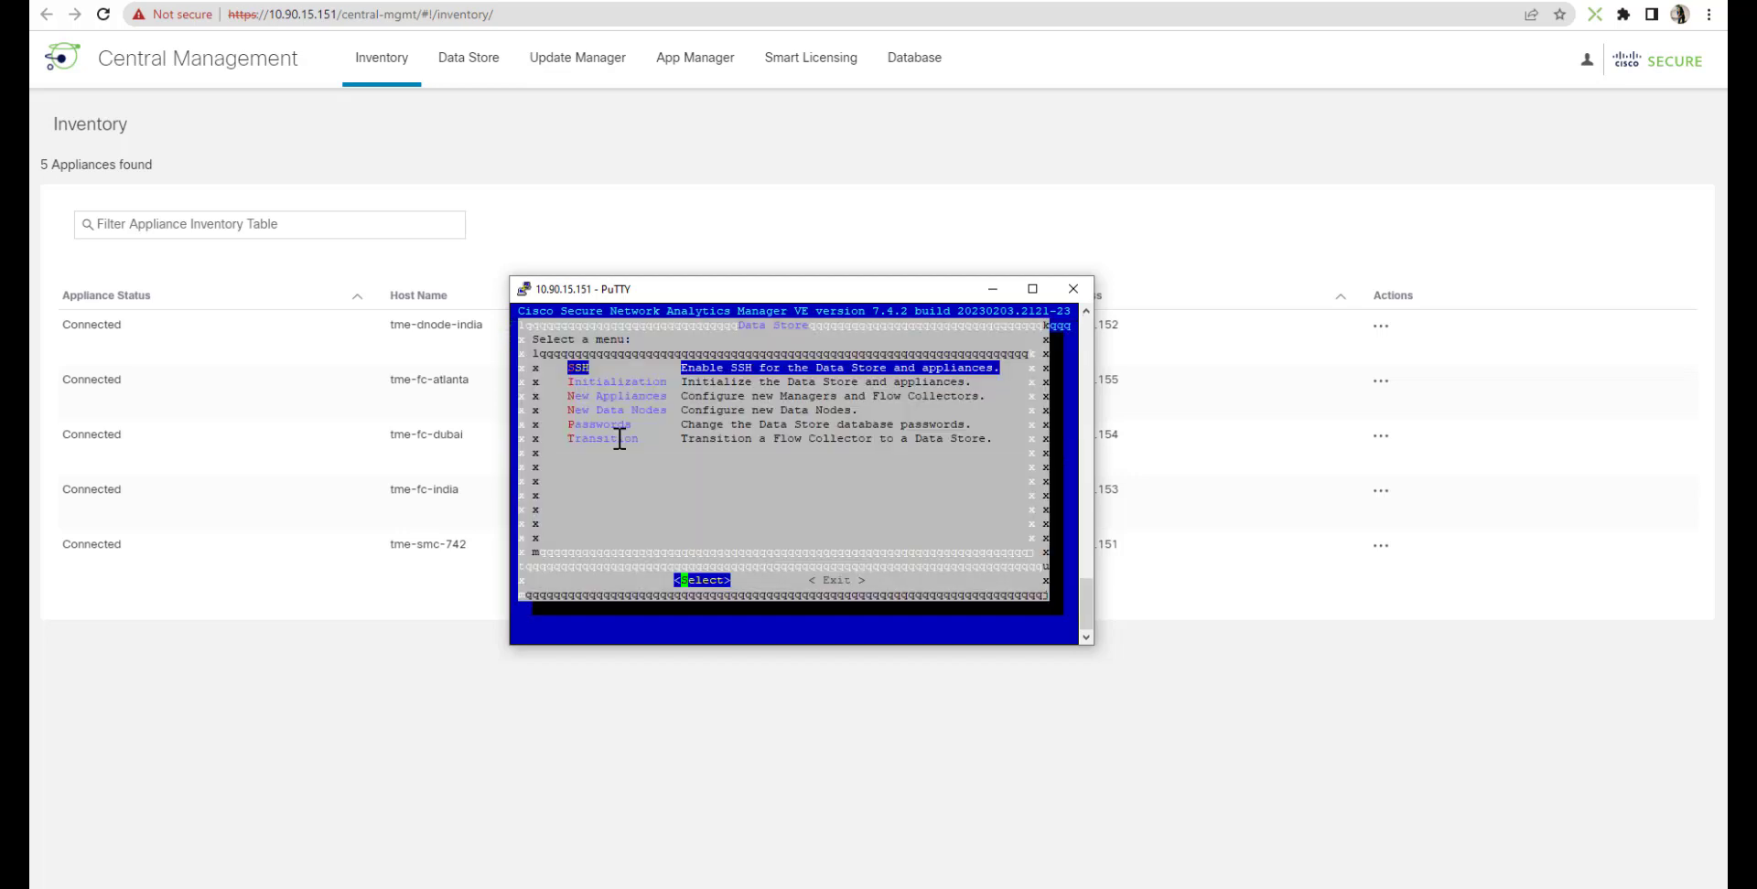
key(Down)
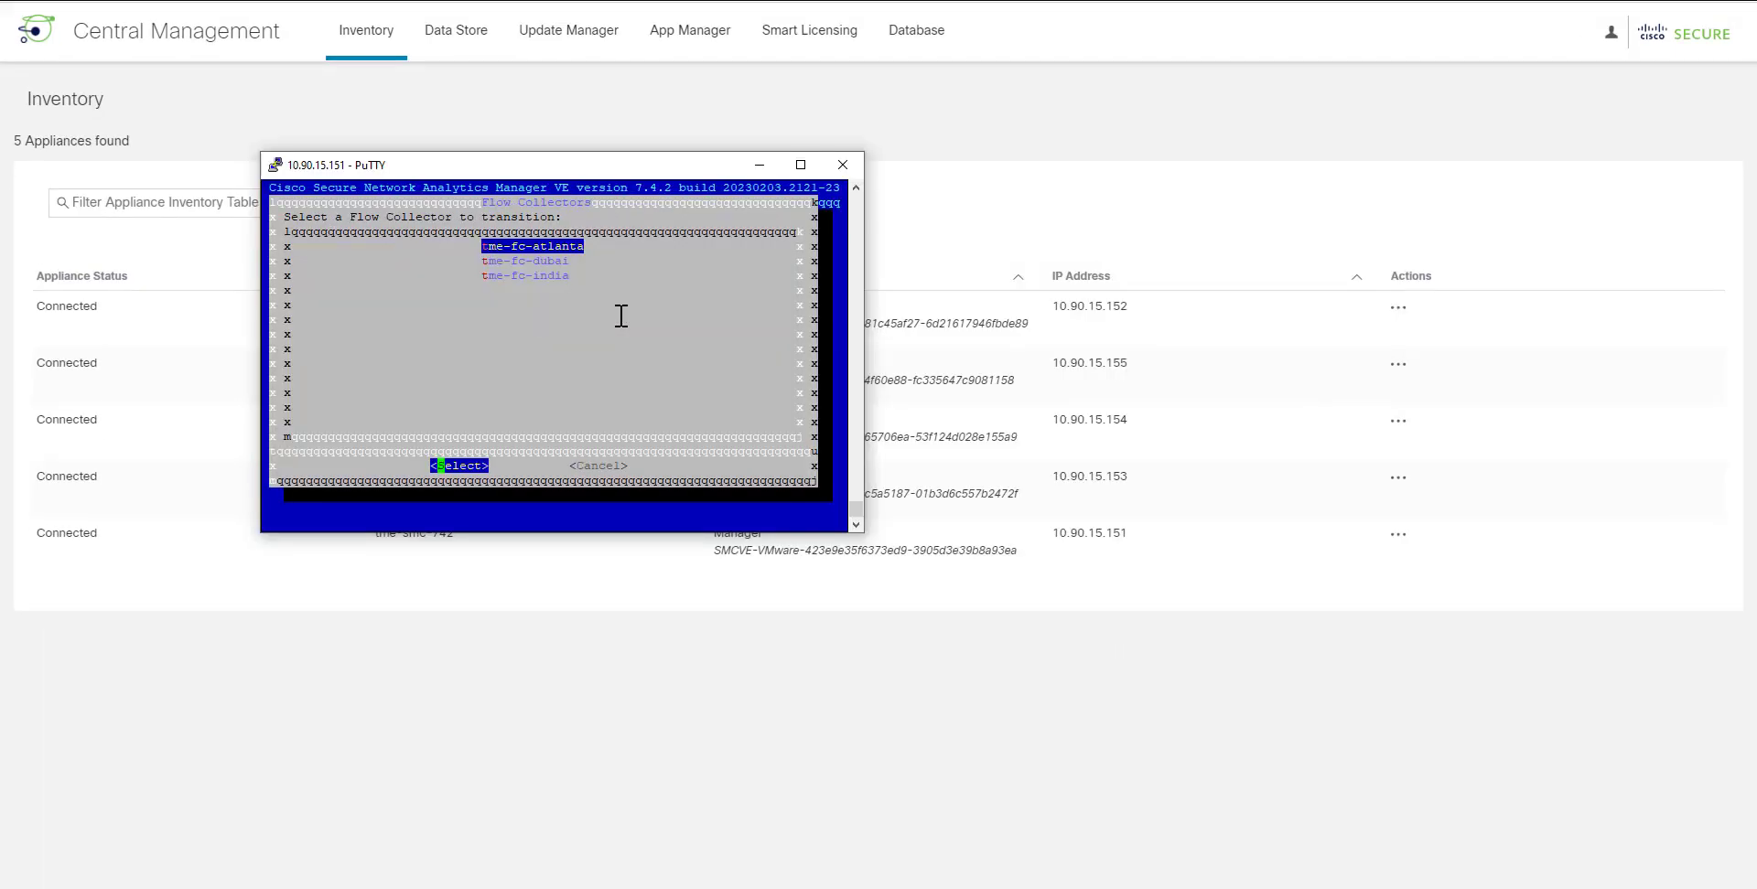
Step: Initiate transition of tme-fc-india to the ExplorCorp Data Store domain and acknowledge success
key(Down)
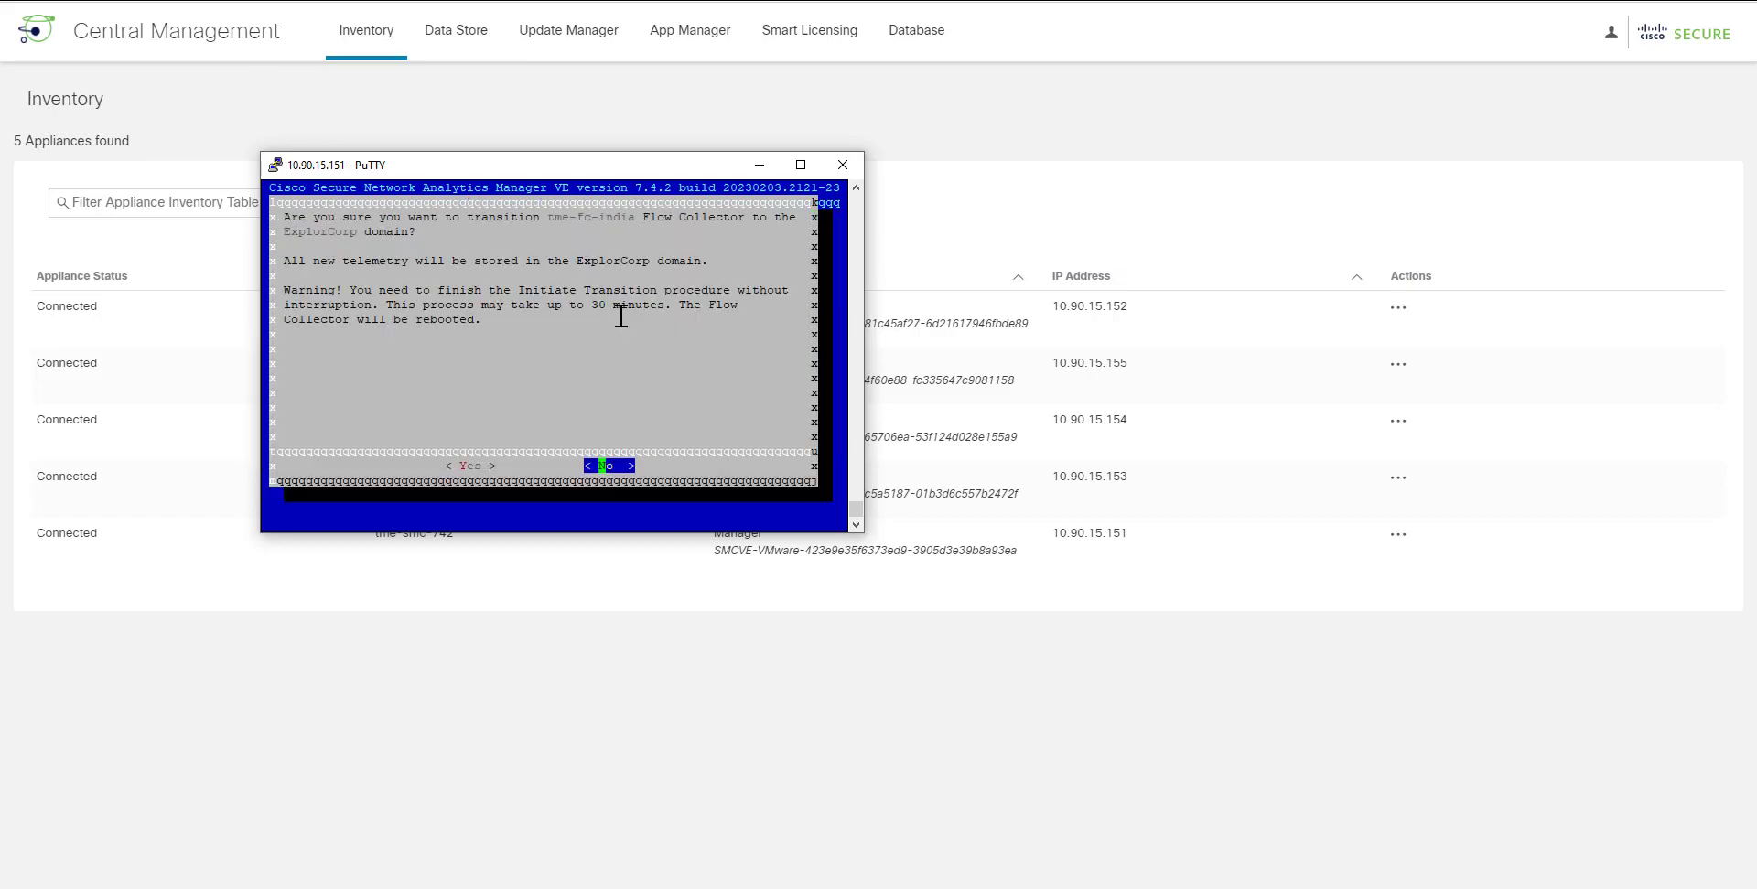
key(Left)
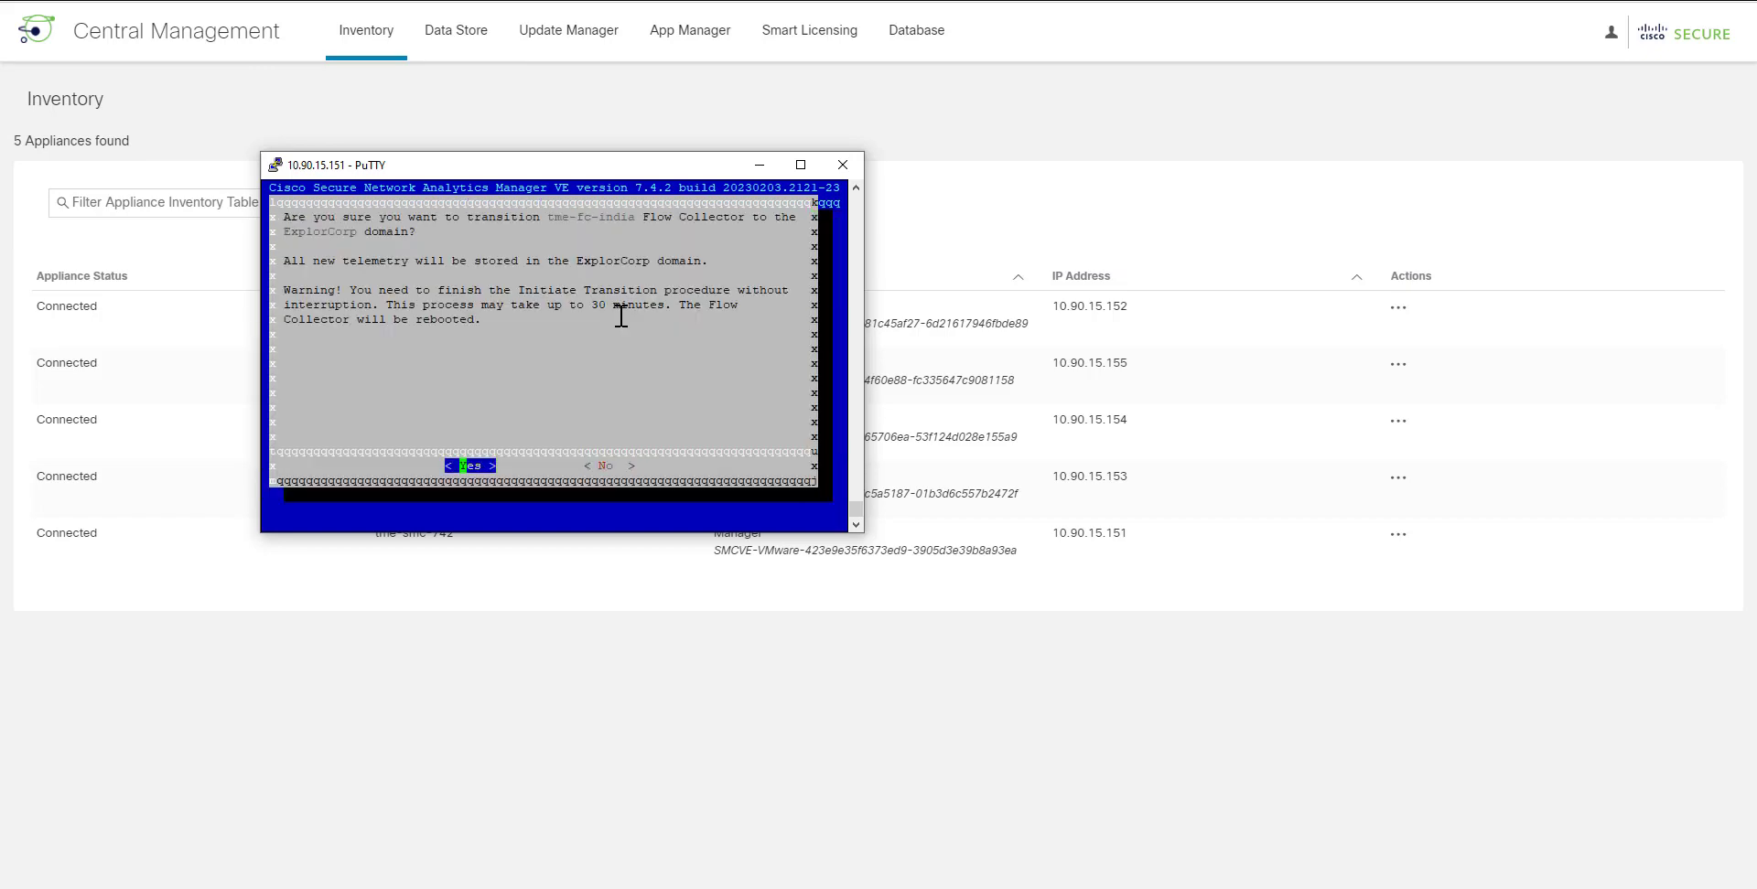
click(471, 464)
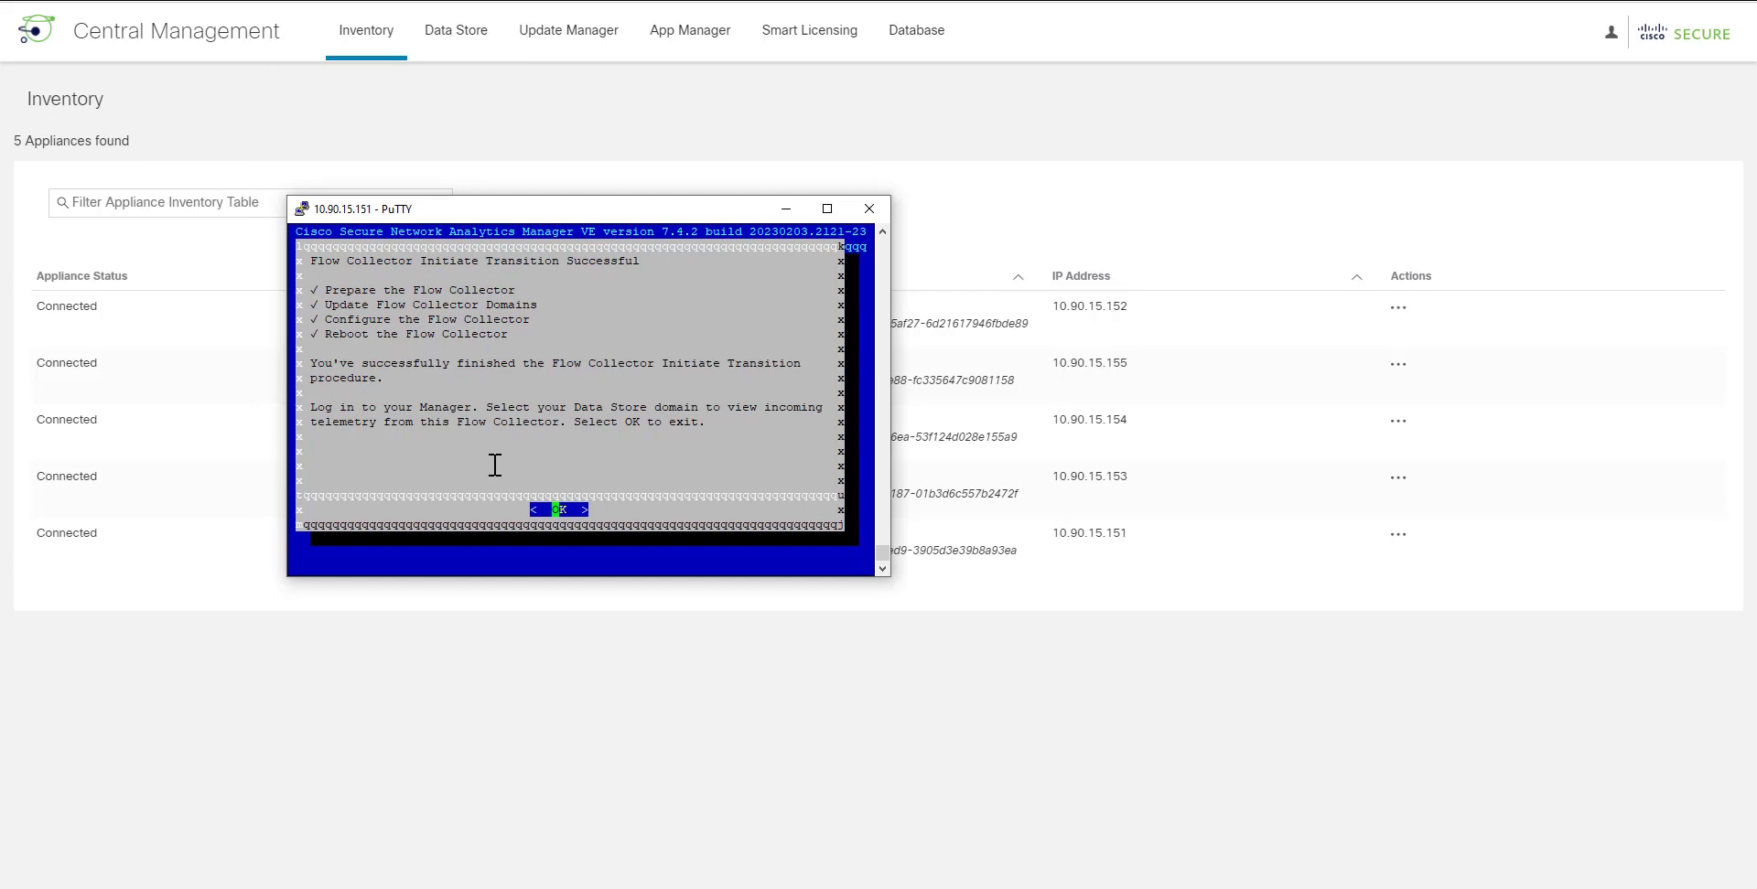
key(Enter)
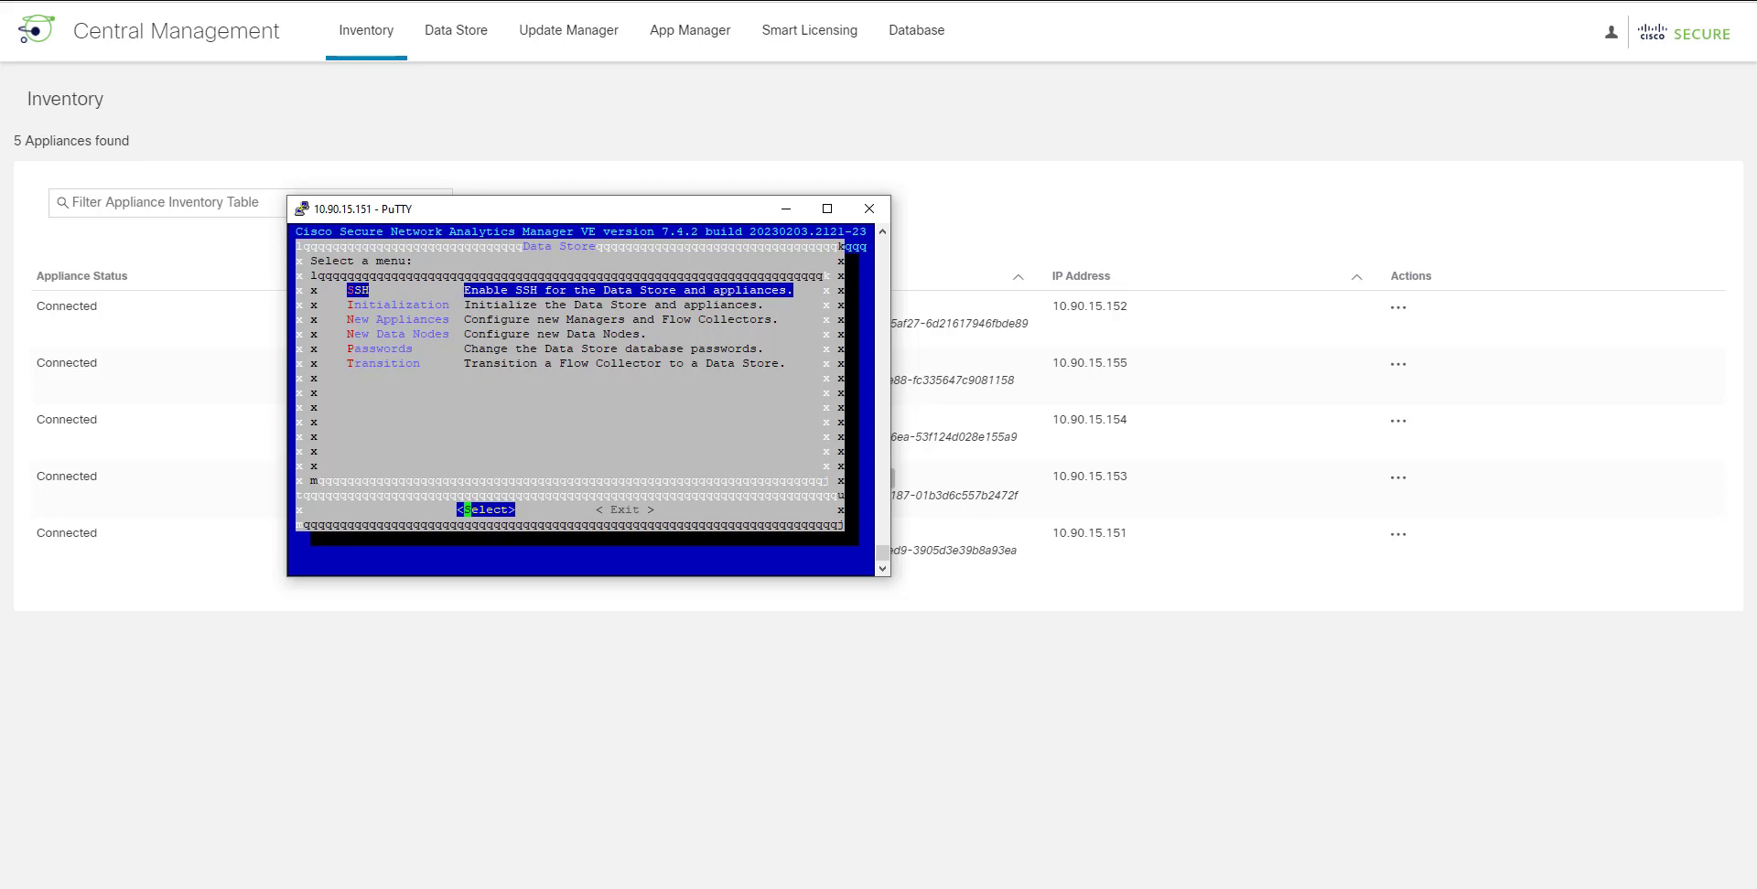
mouse_move(159, 727)
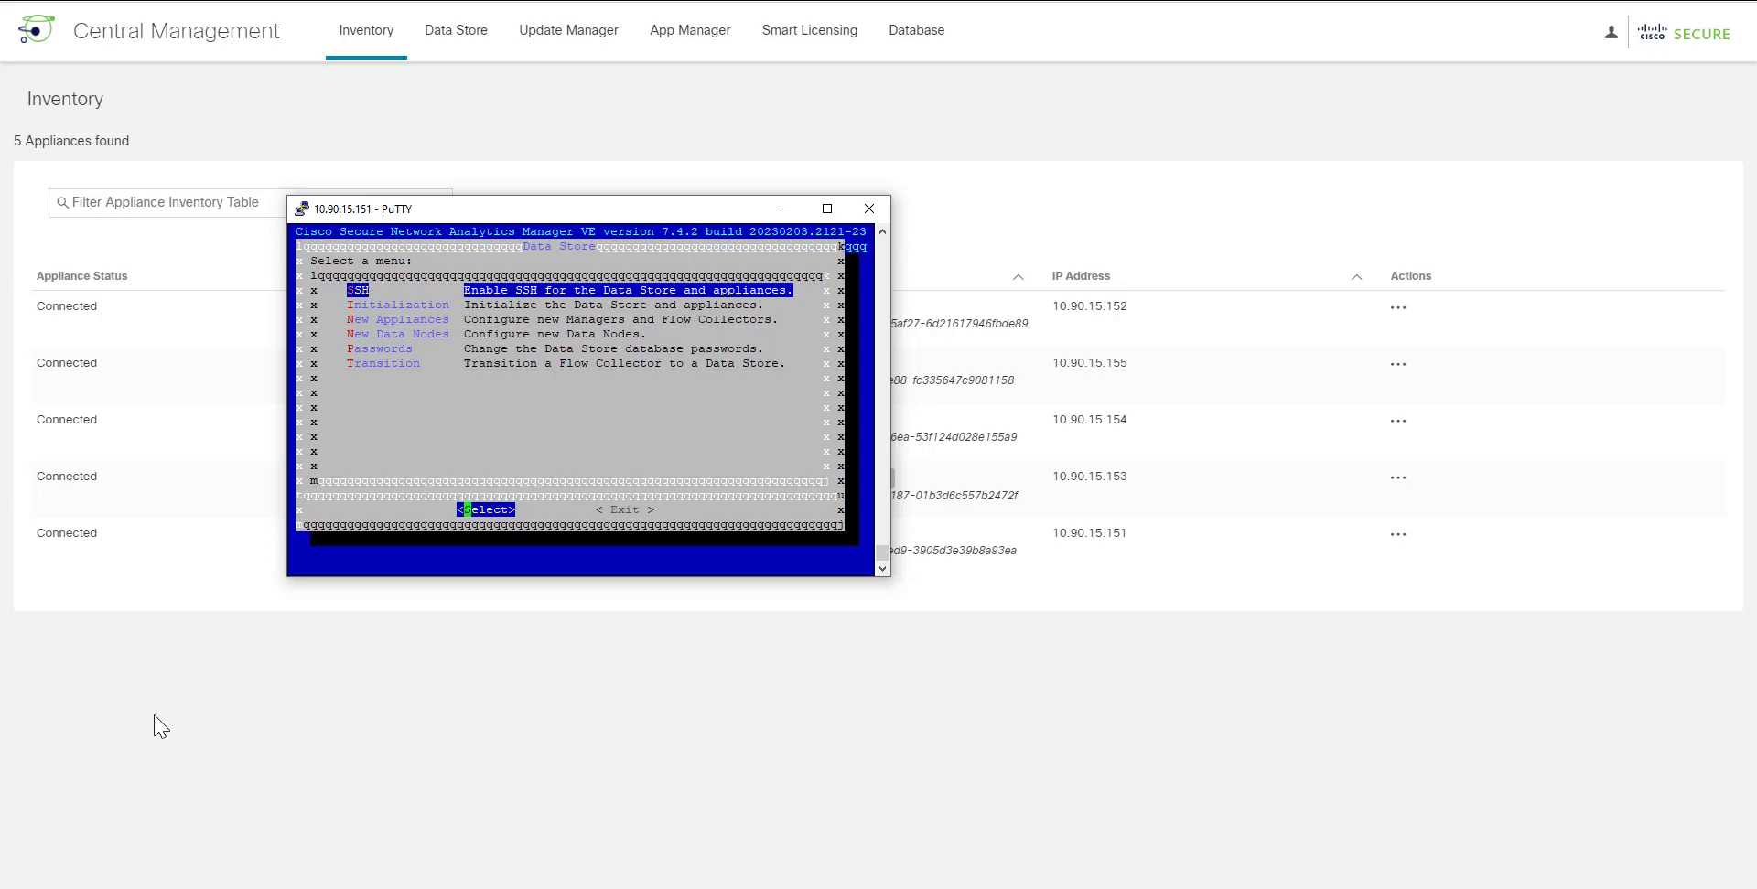
Step: Bring the Central Management inventory forward showing tme-fc-india tagged Data Store Transition
click(867, 207)
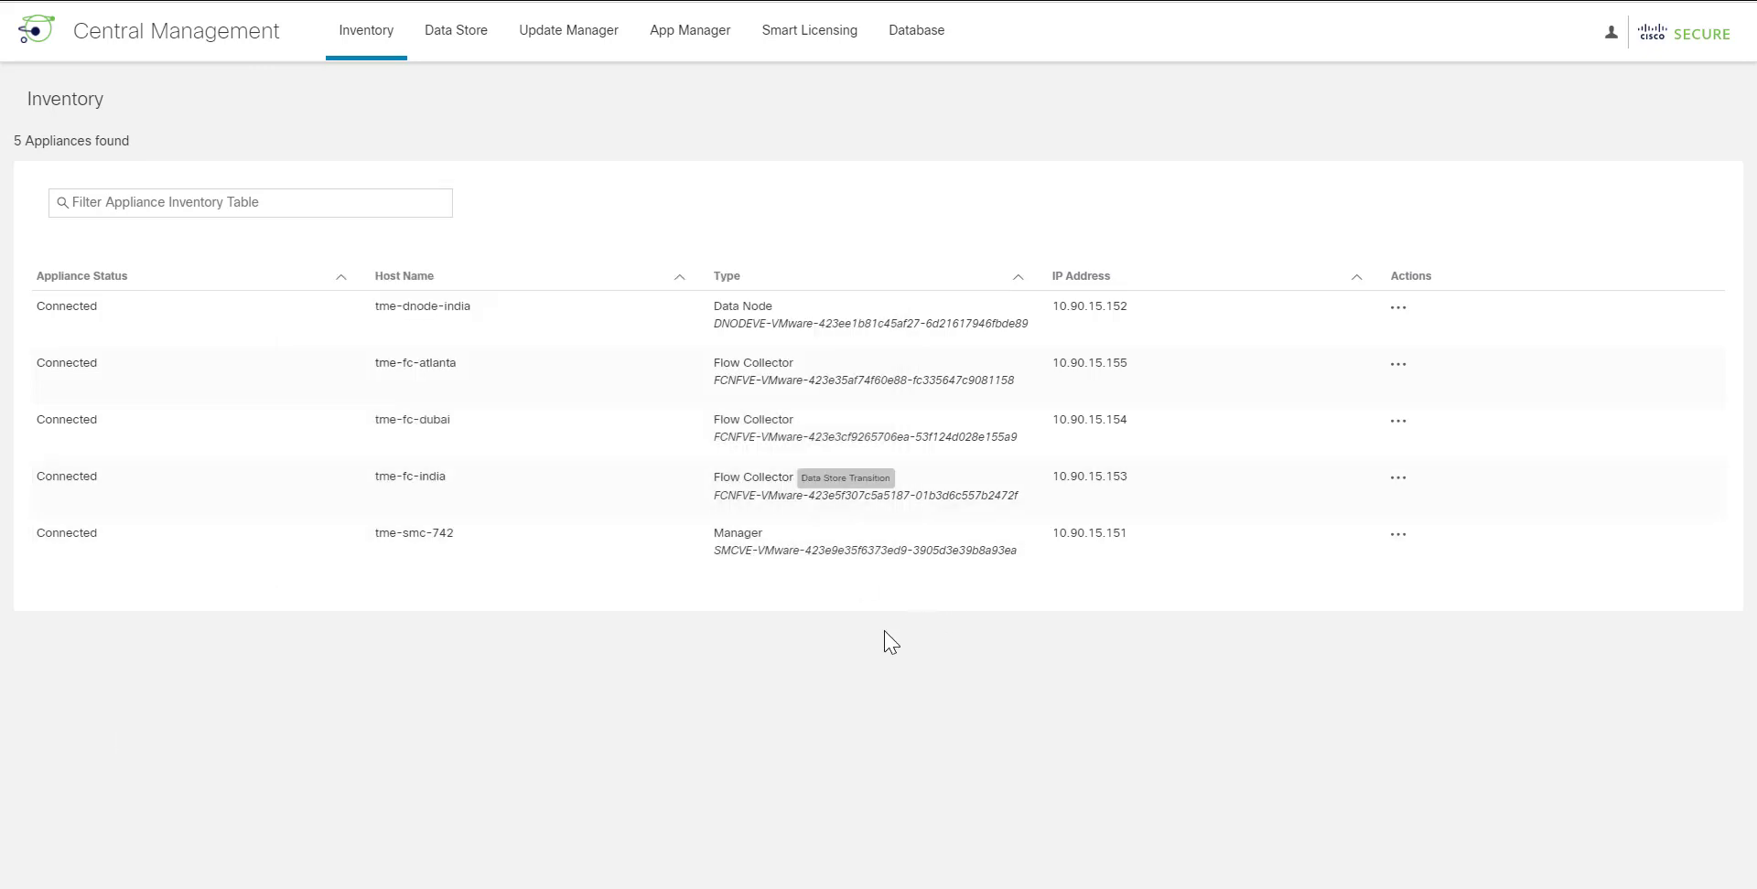
mouse_move(65, 476)
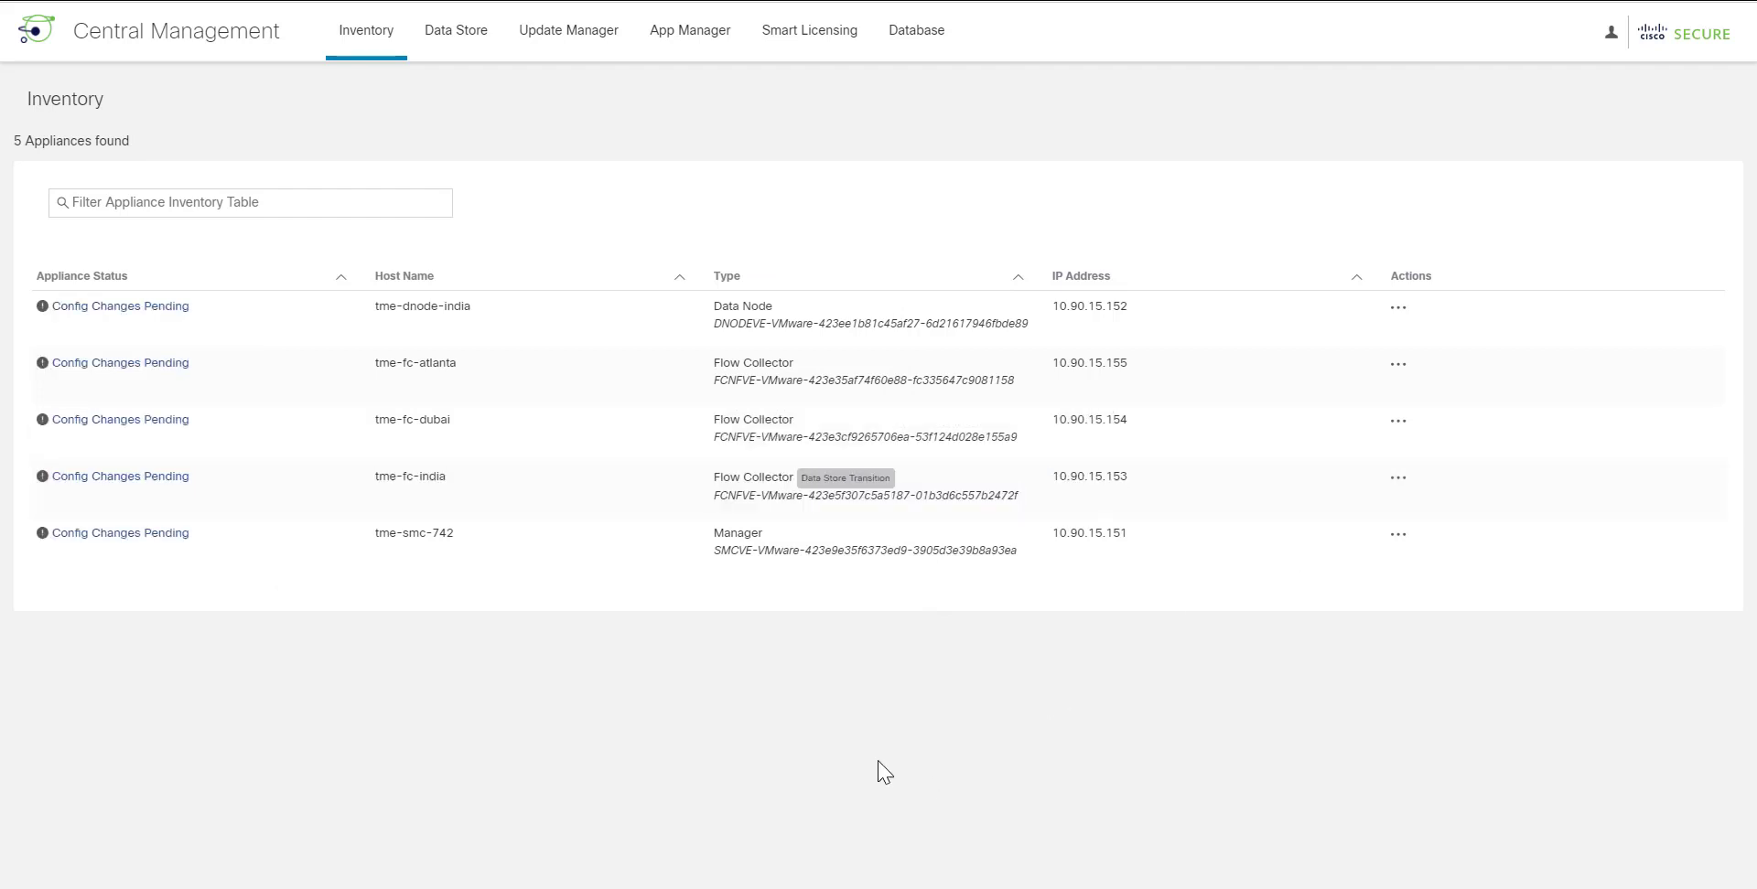
mouse_move(513, 730)
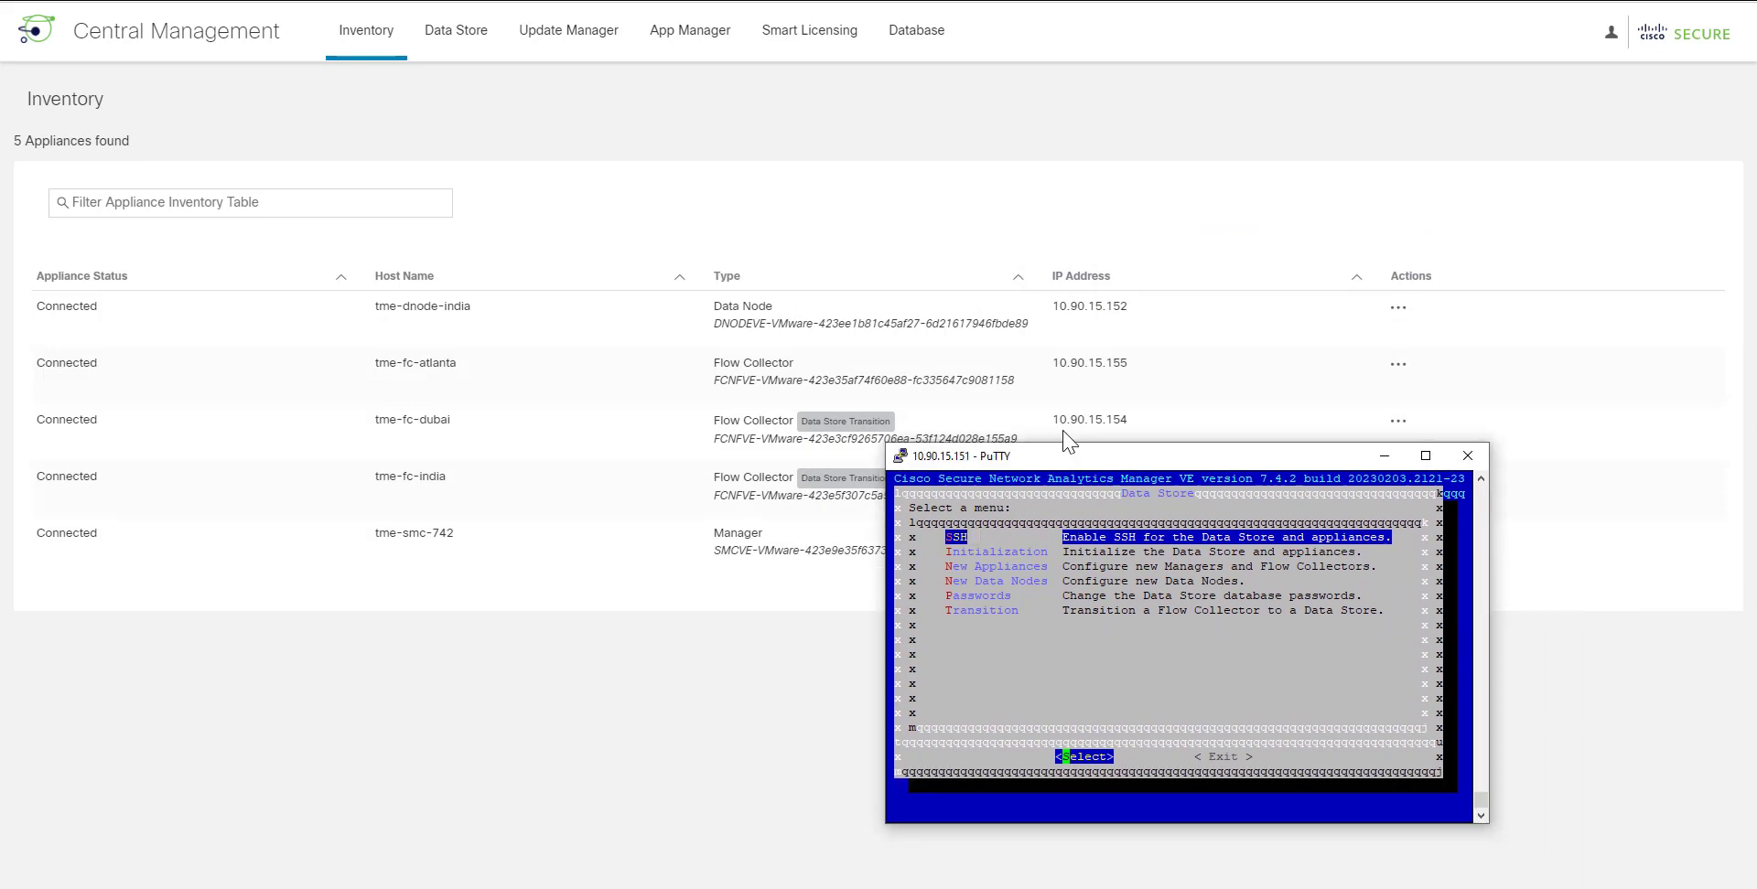
Step: Run Complete Transition for the Flow Collector and return to the Data Store menu
drag(1188, 456, 611, 177)
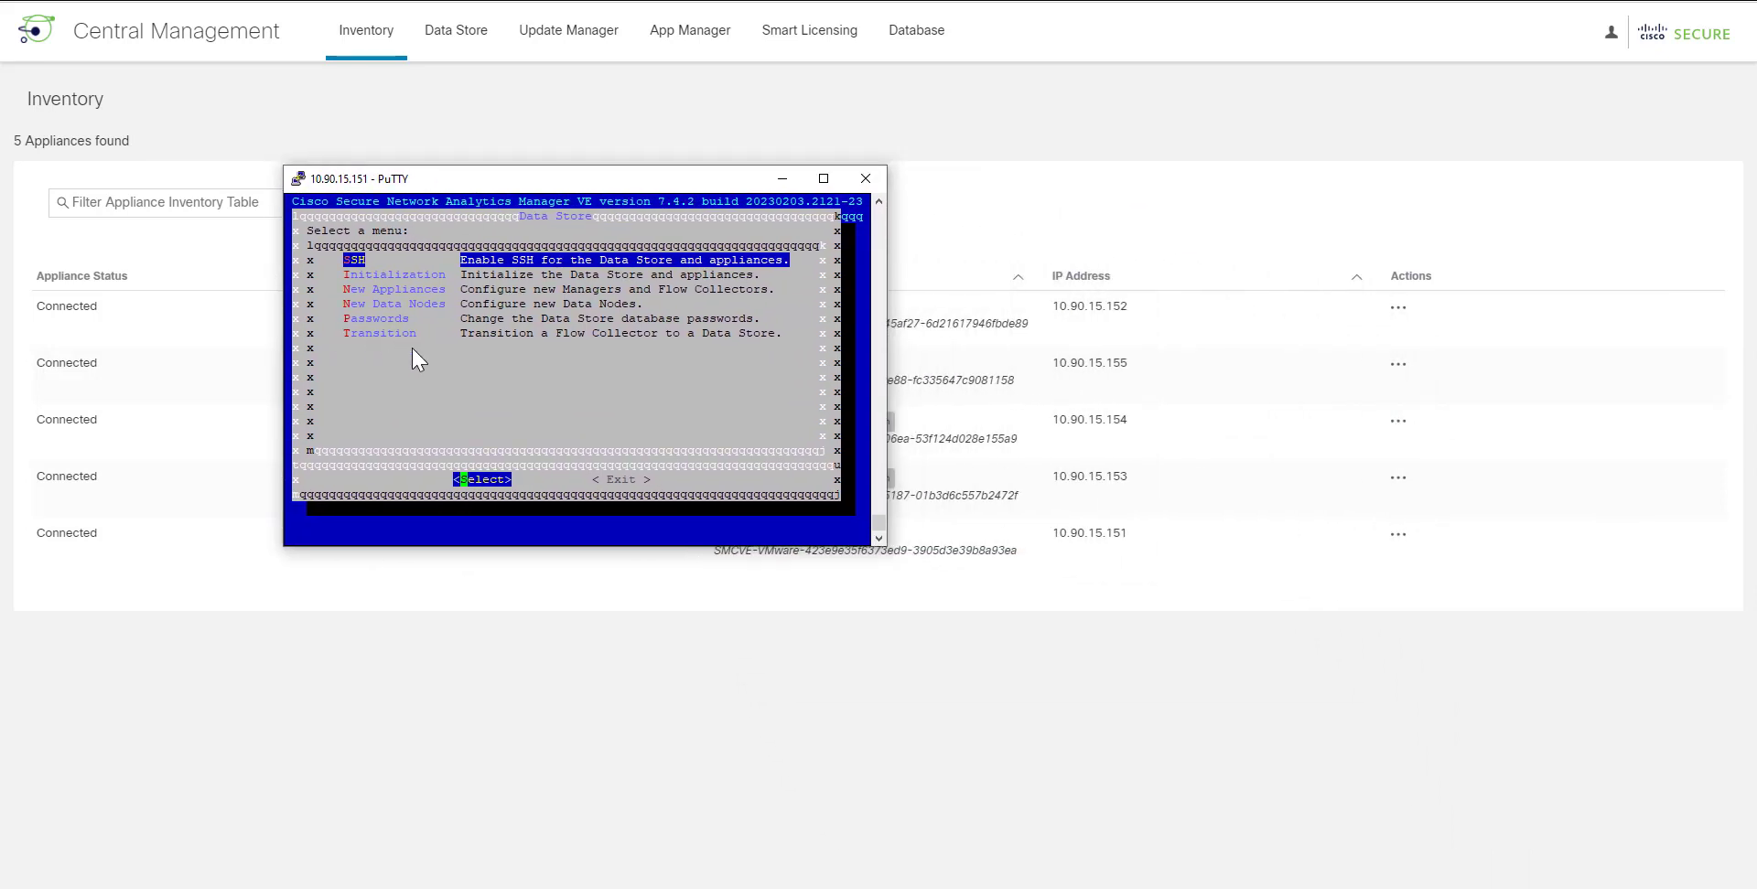
key(Down)
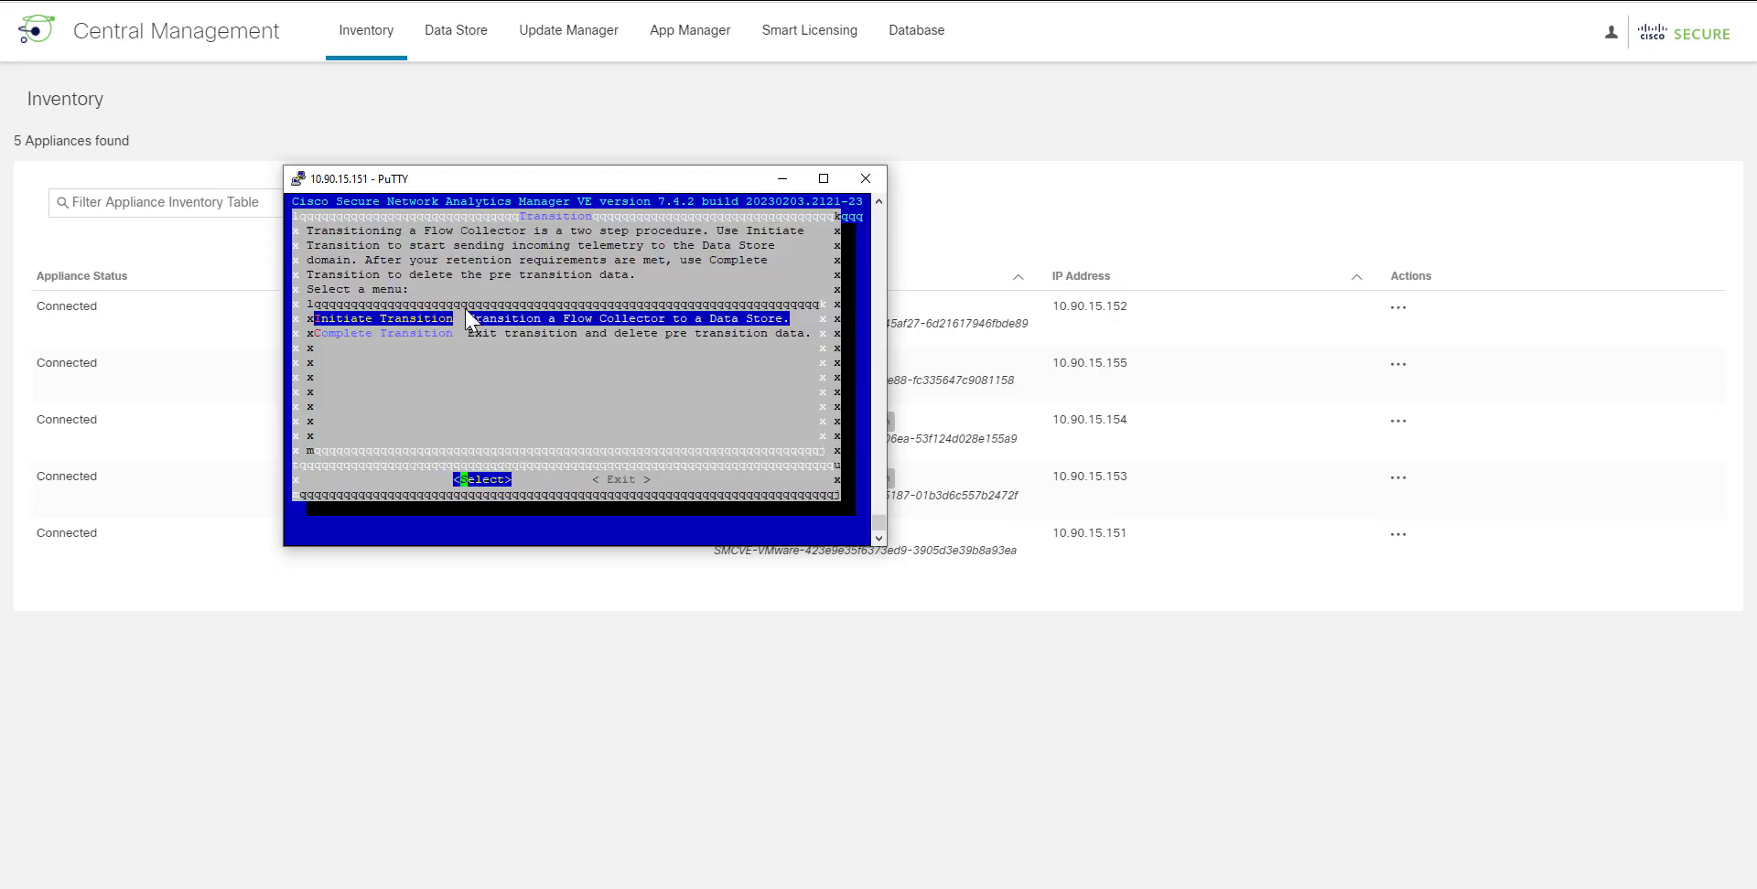
key(Down)
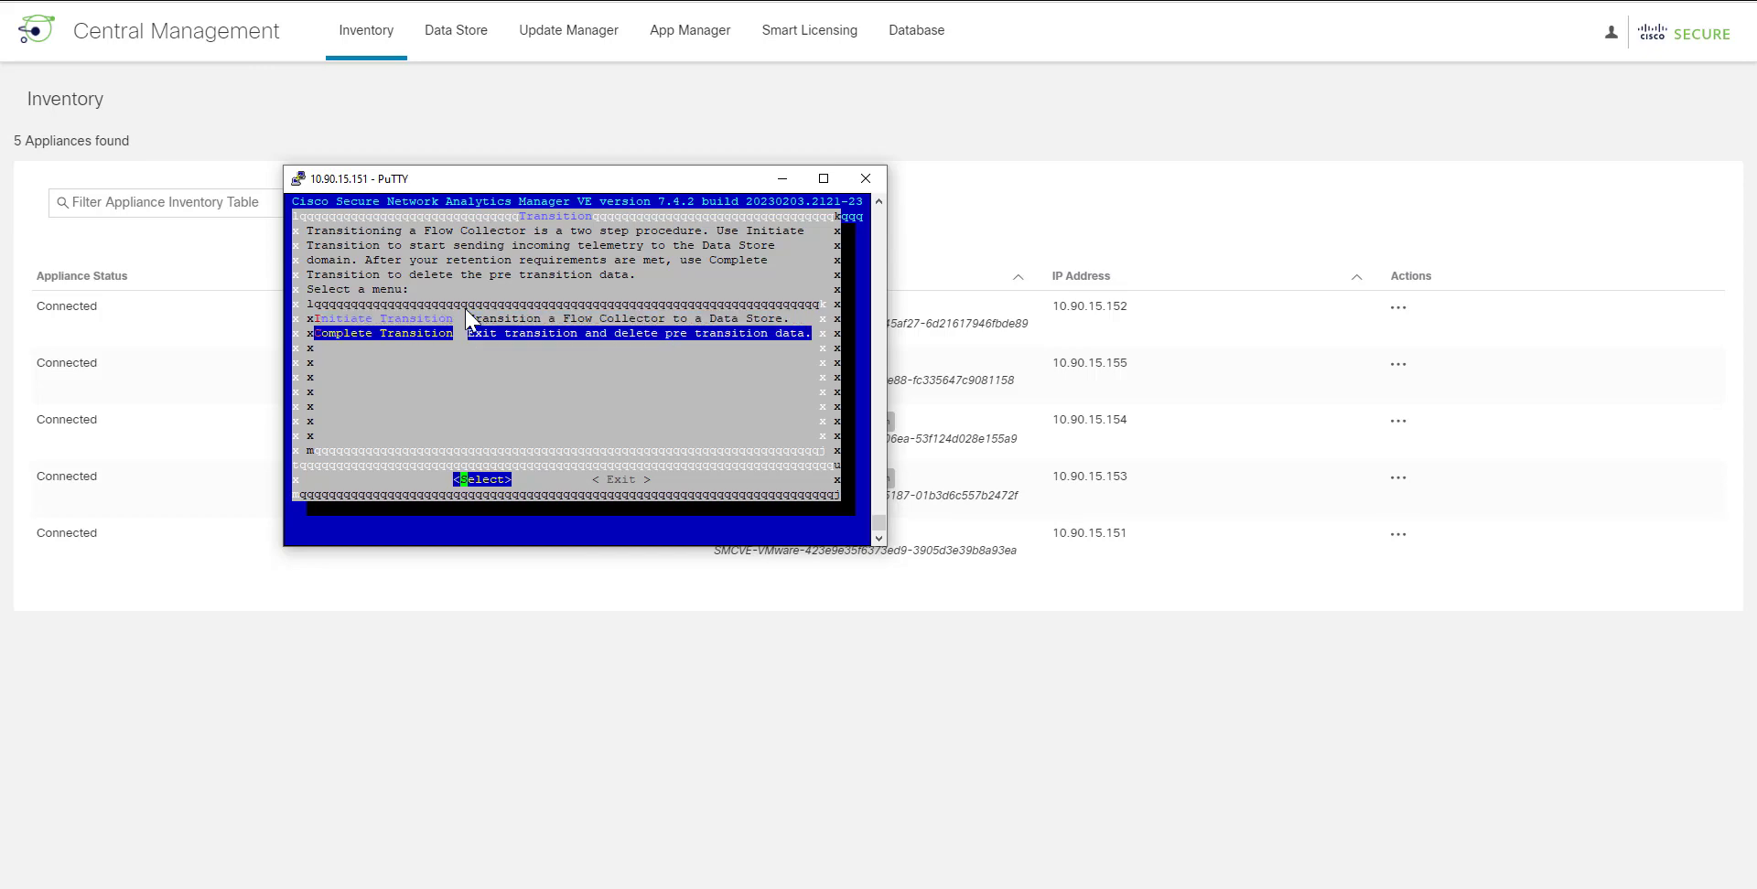
key(Up)
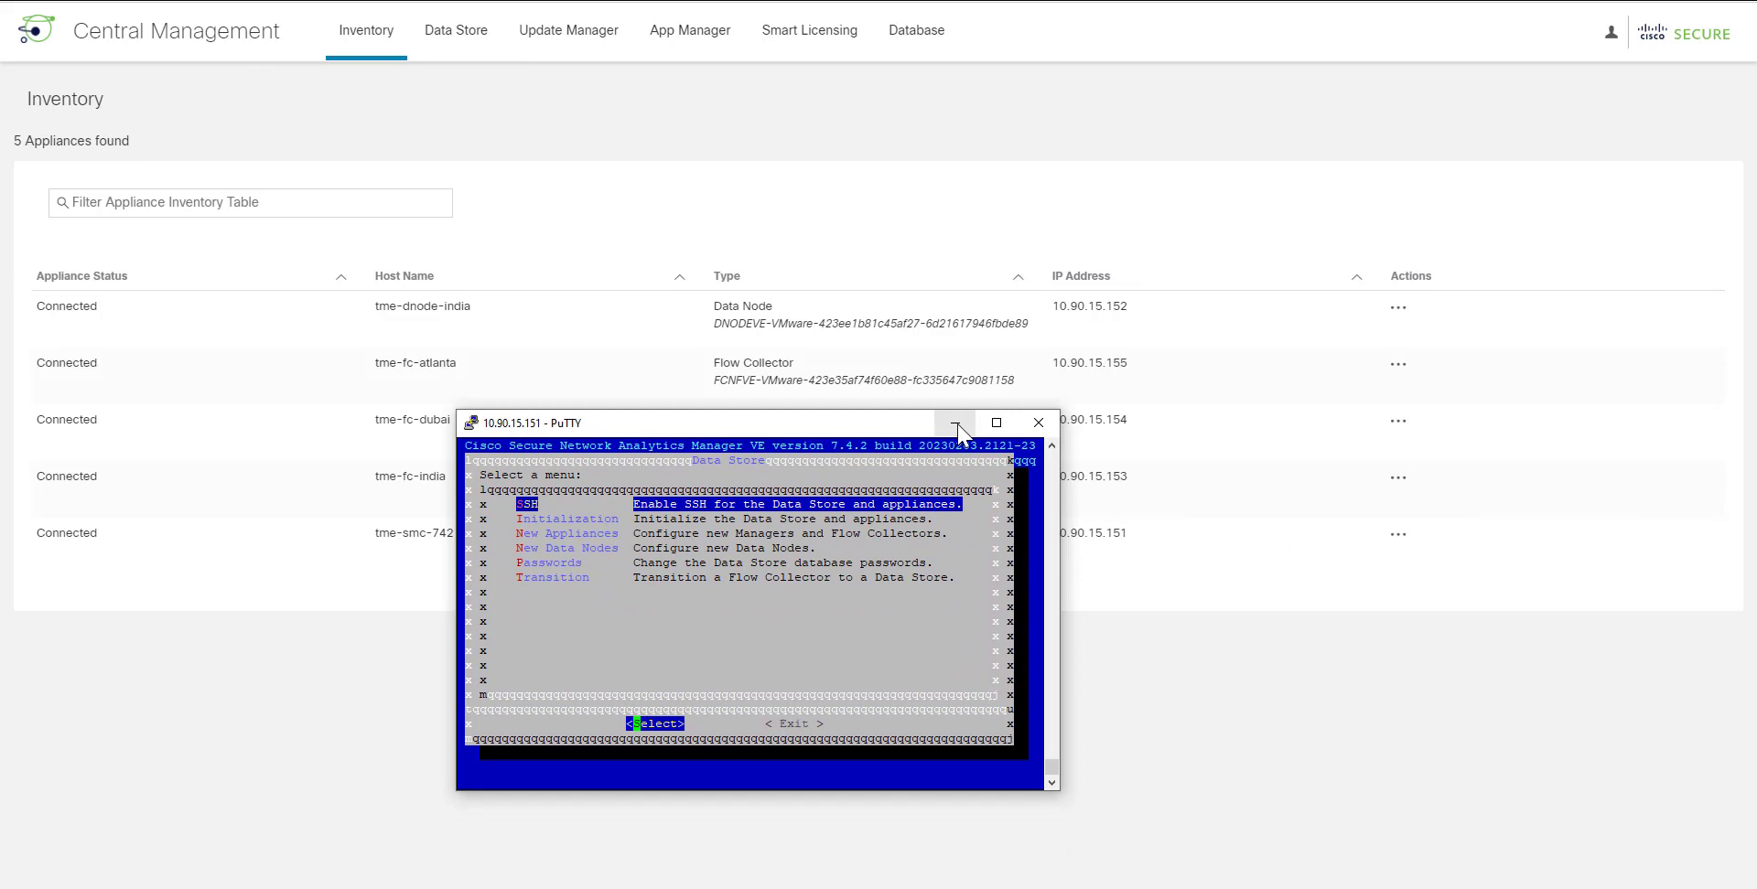
Step: Minimize PuTTY to reveal tme-fc-india tagged Data Store and tme-fc-dubai tagged Data Store Transition
click(955, 422)
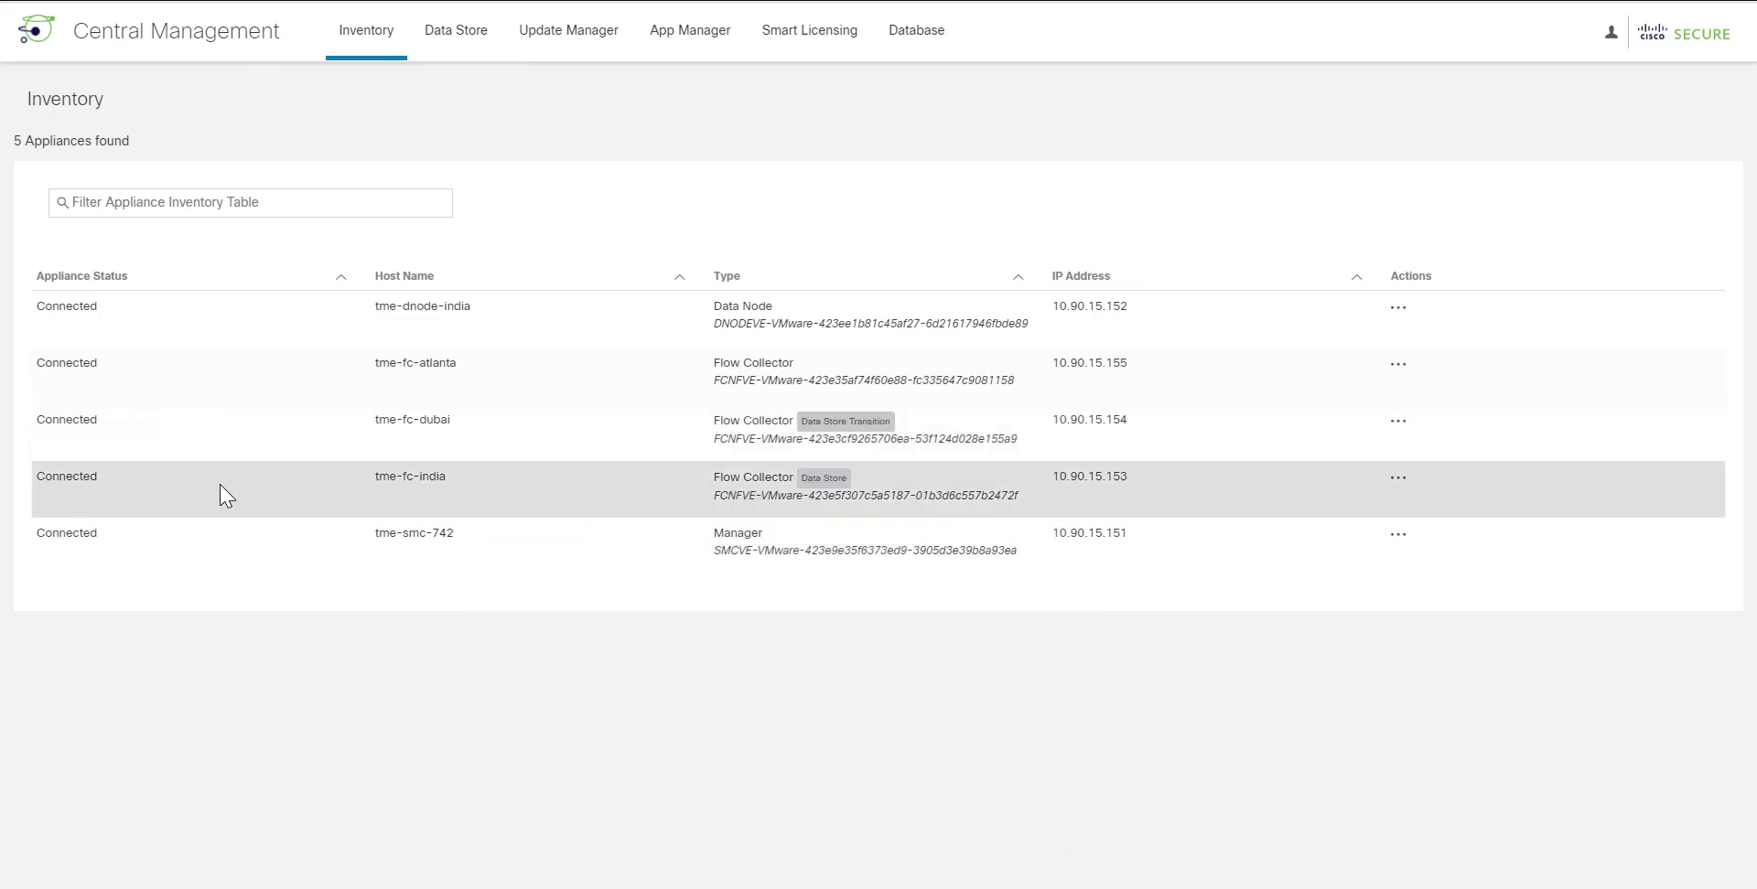
mouse_move(838, 687)
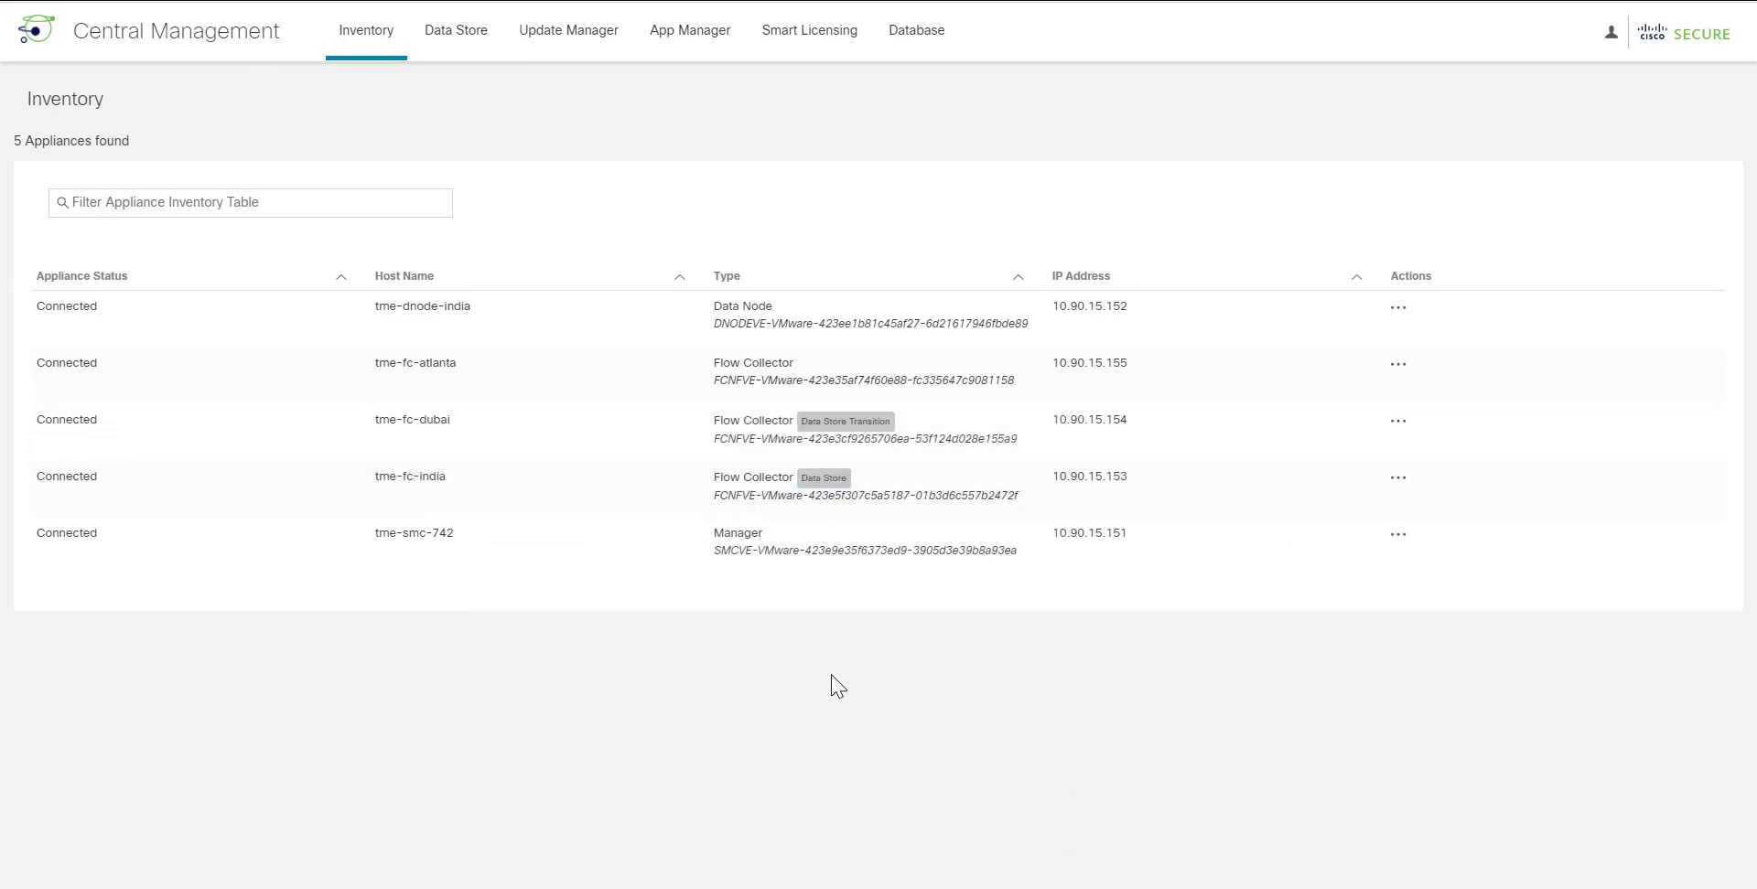
mouse_move(337, 505)
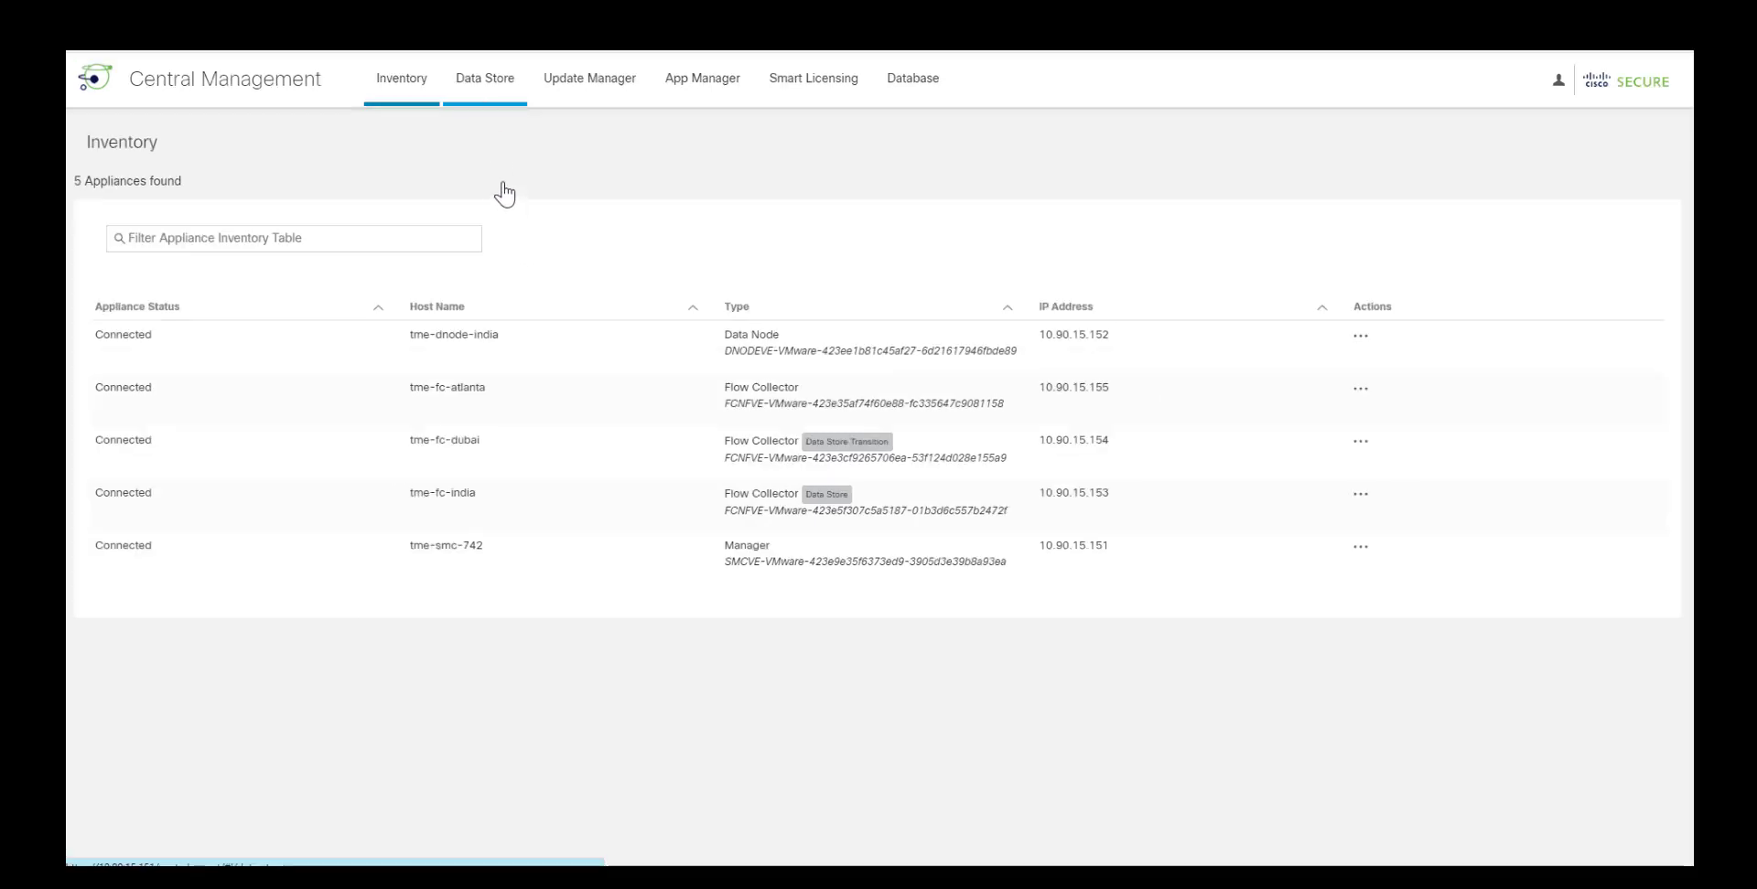
Step: Show Database Retention's Oldest Data by Flow Collector table listing tme-fc-dubai and tme-fc-india
click(483, 77)
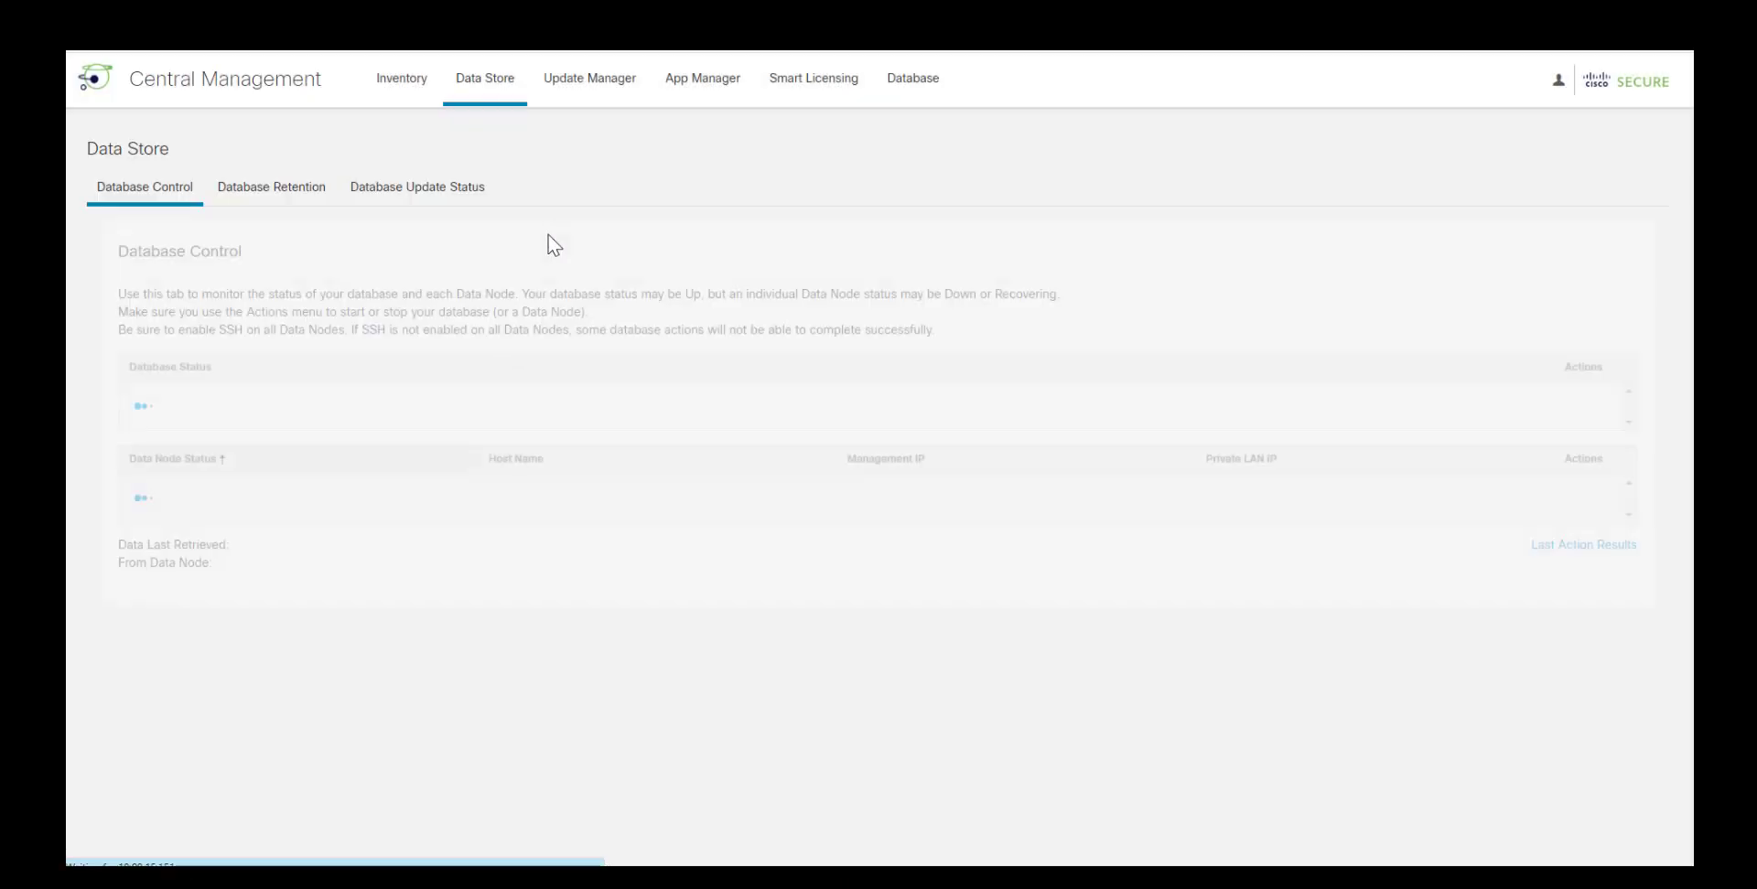
click(271, 187)
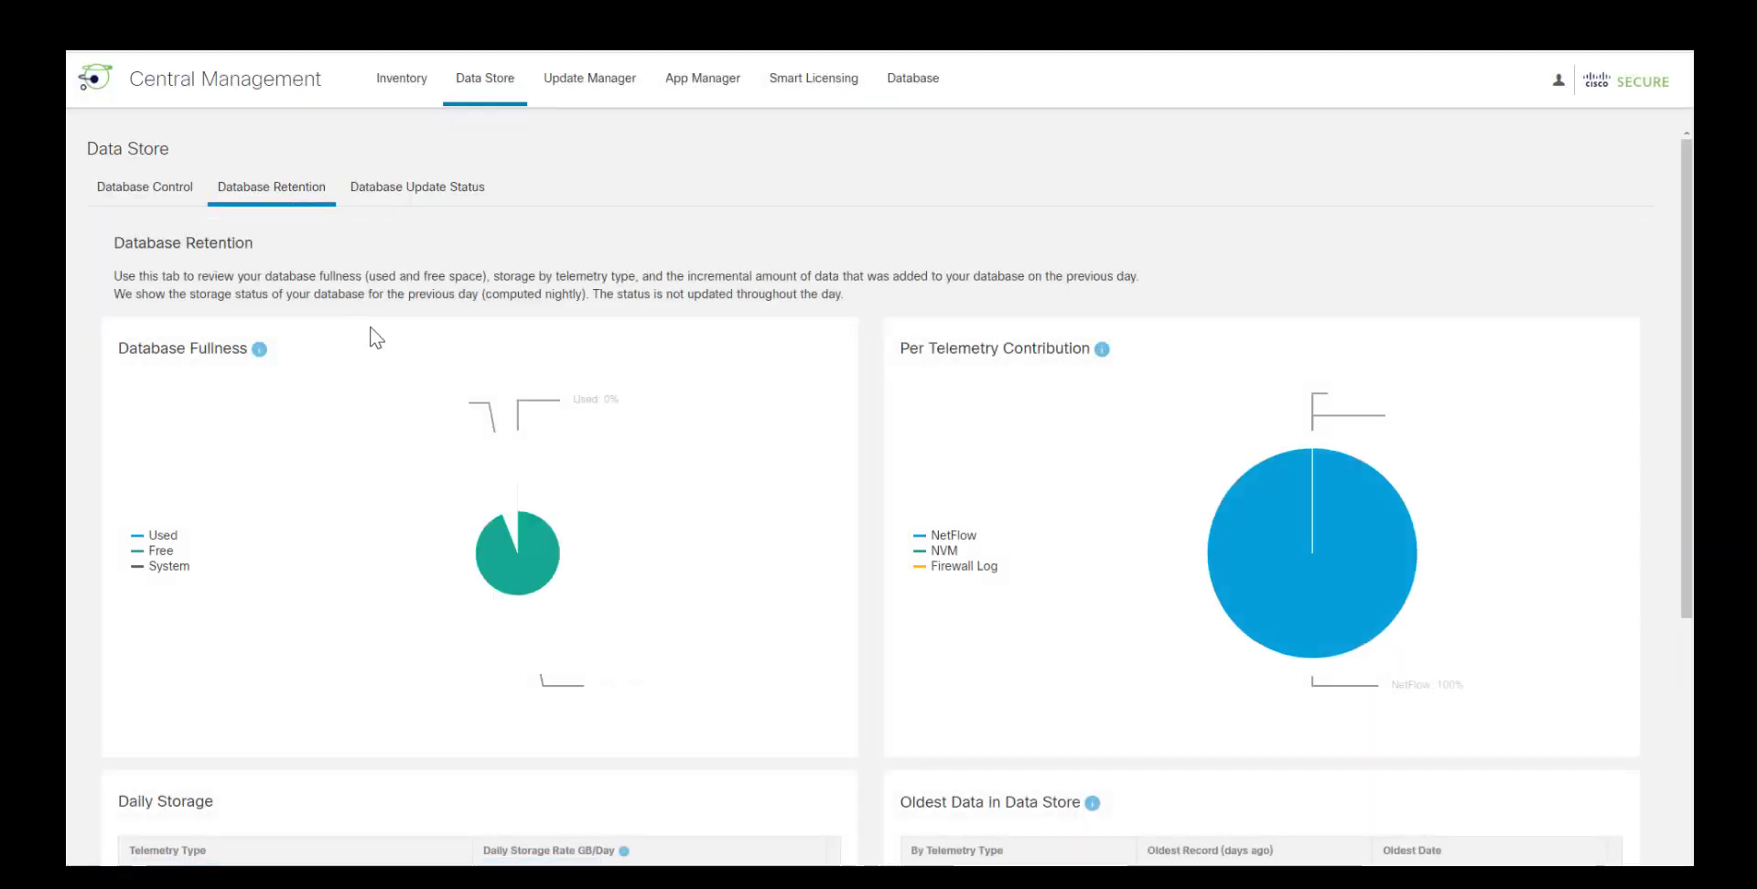
scroll(down, 3)
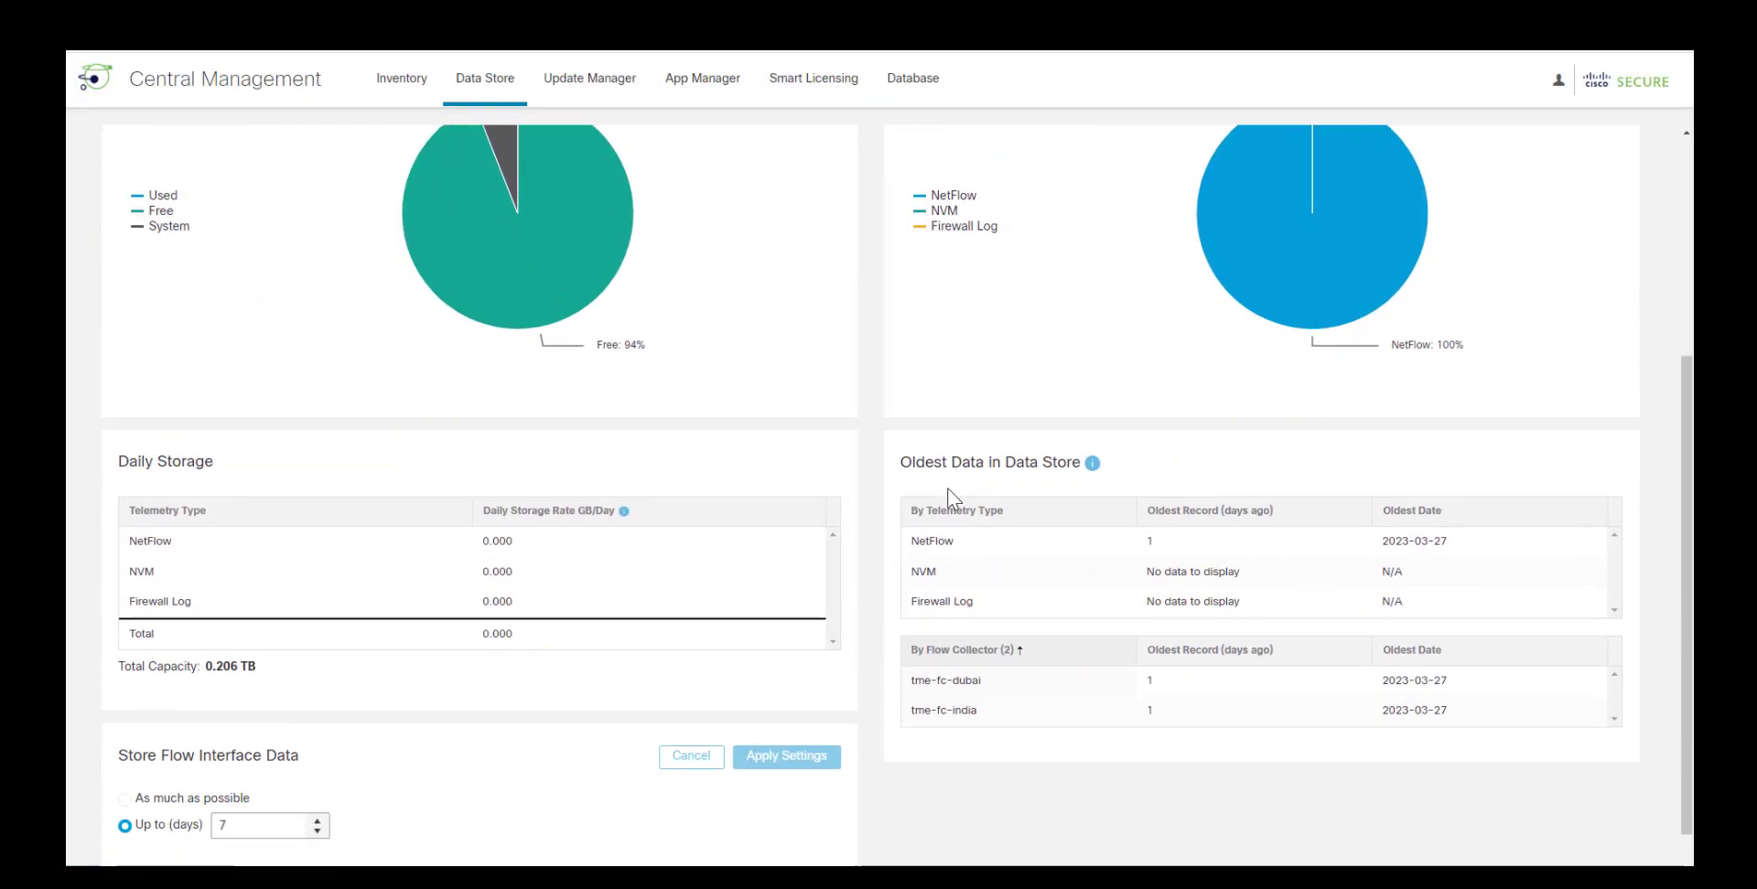
mouse_move(939, 673)
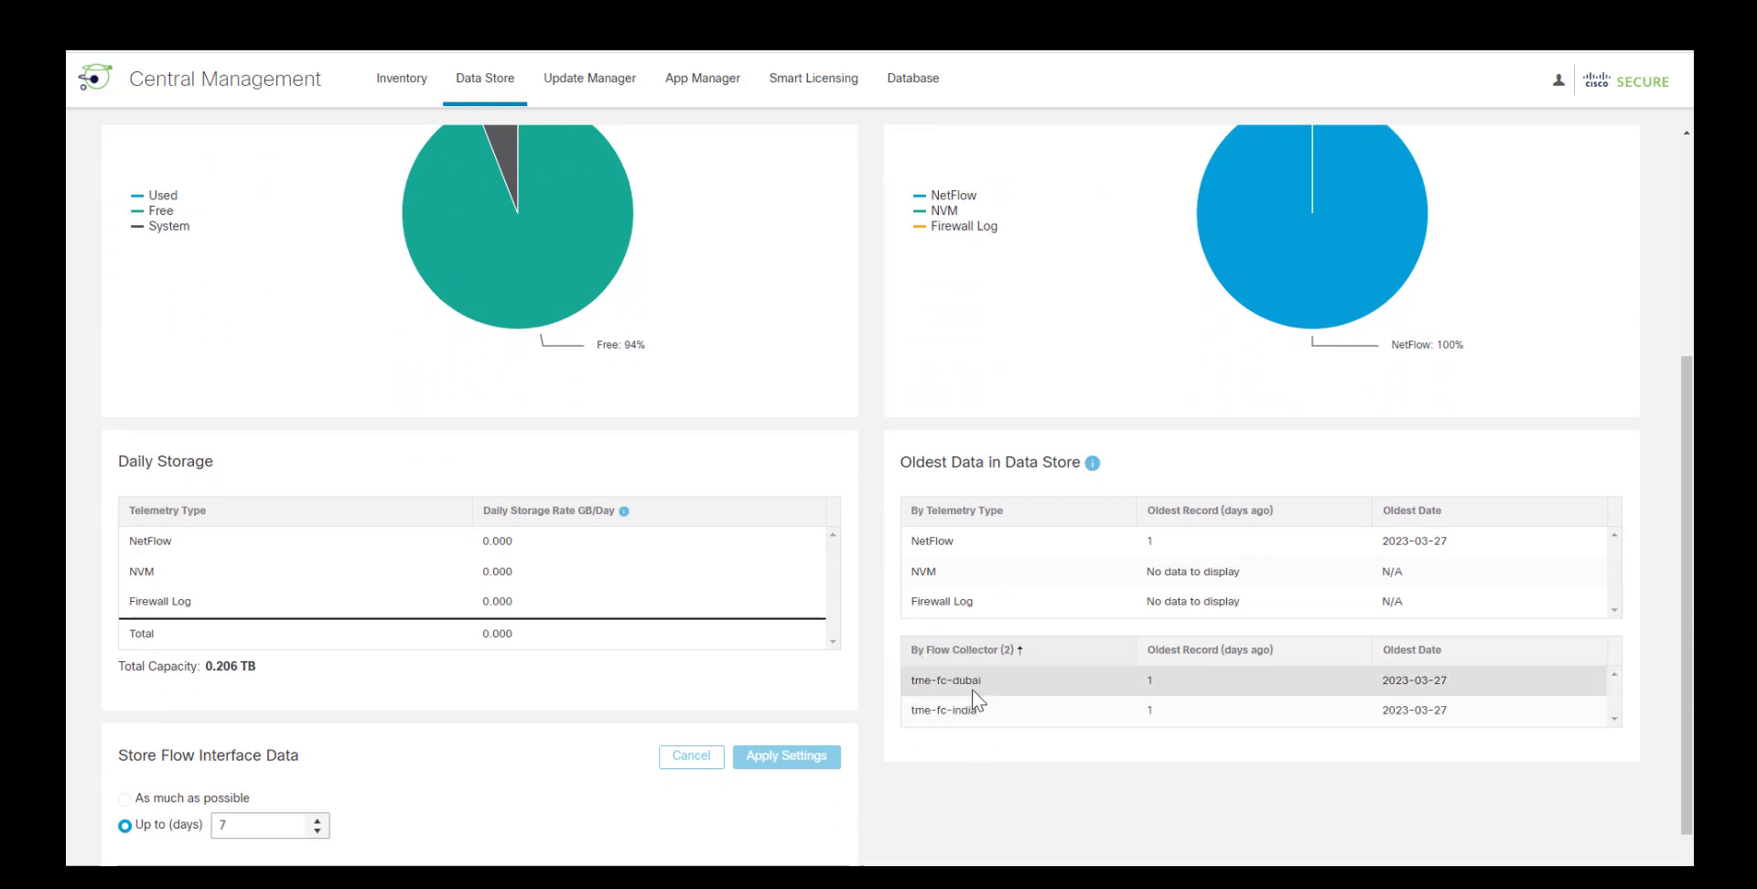
mouse_move(997, 713)
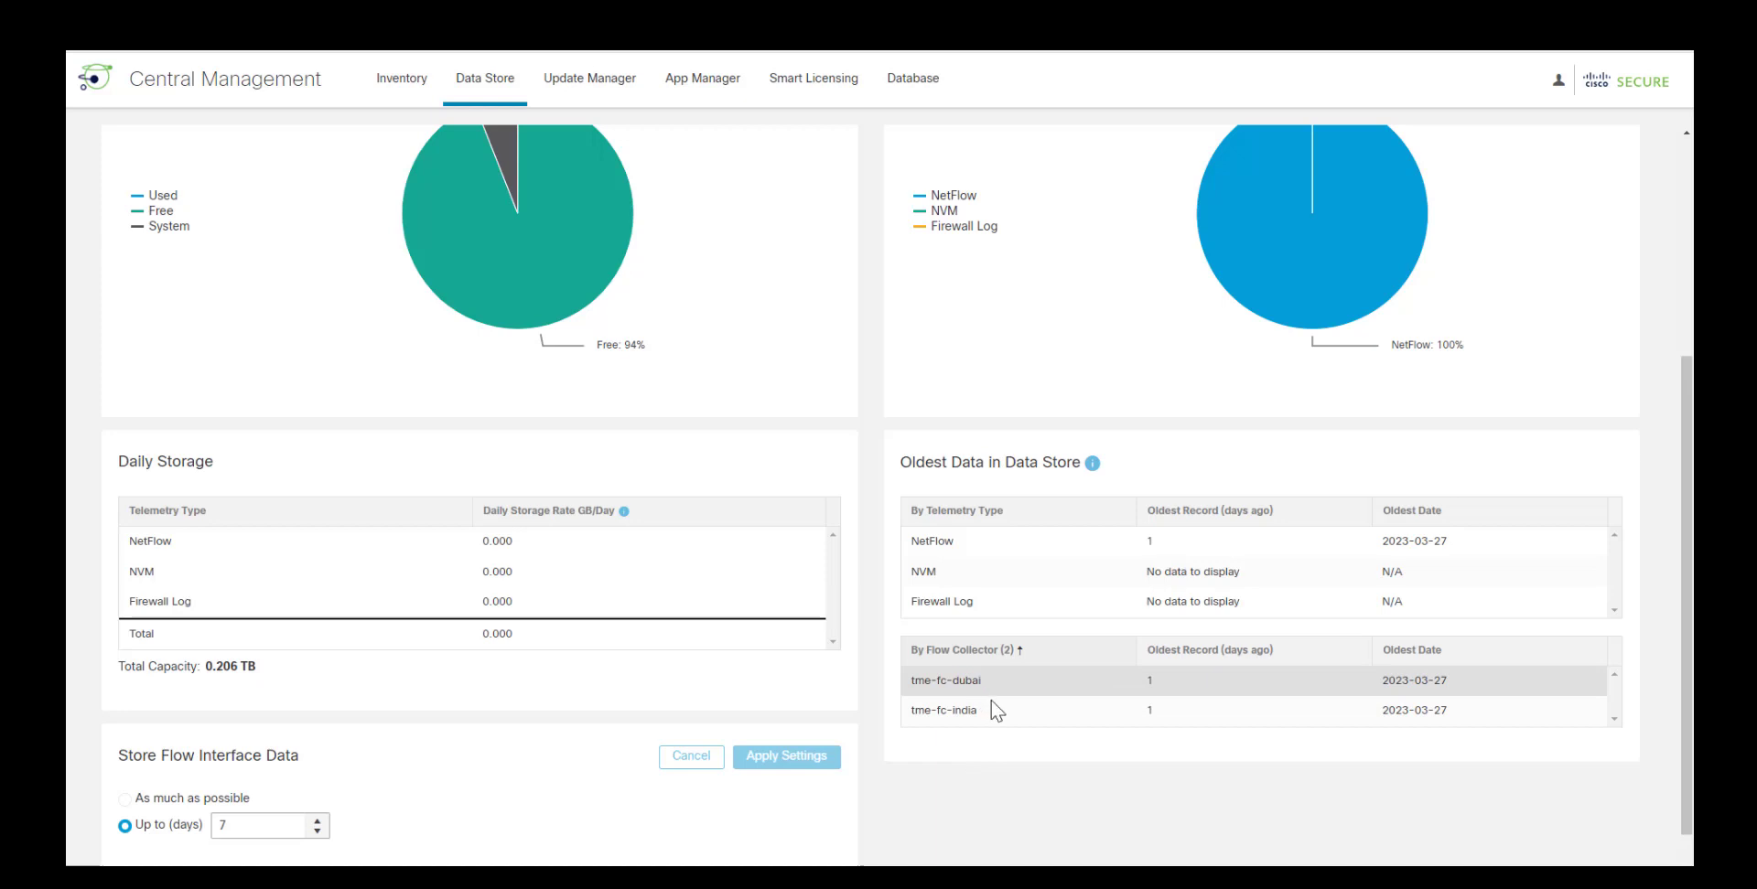
mouse_move(977, 706)
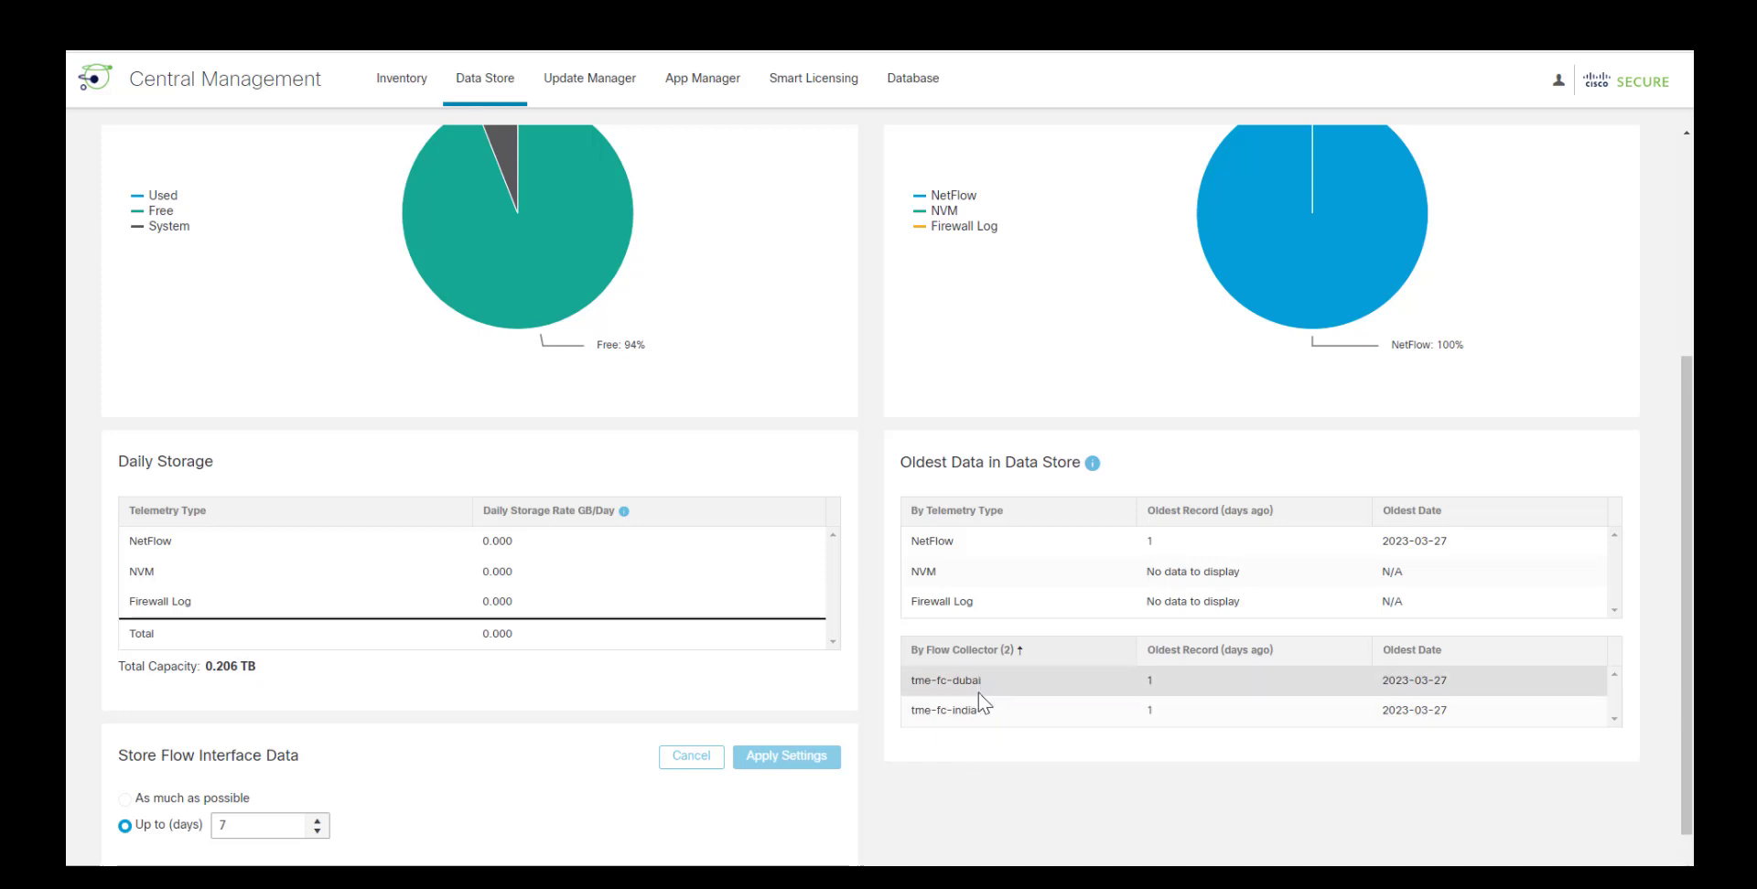
mouse_move(999, 729)
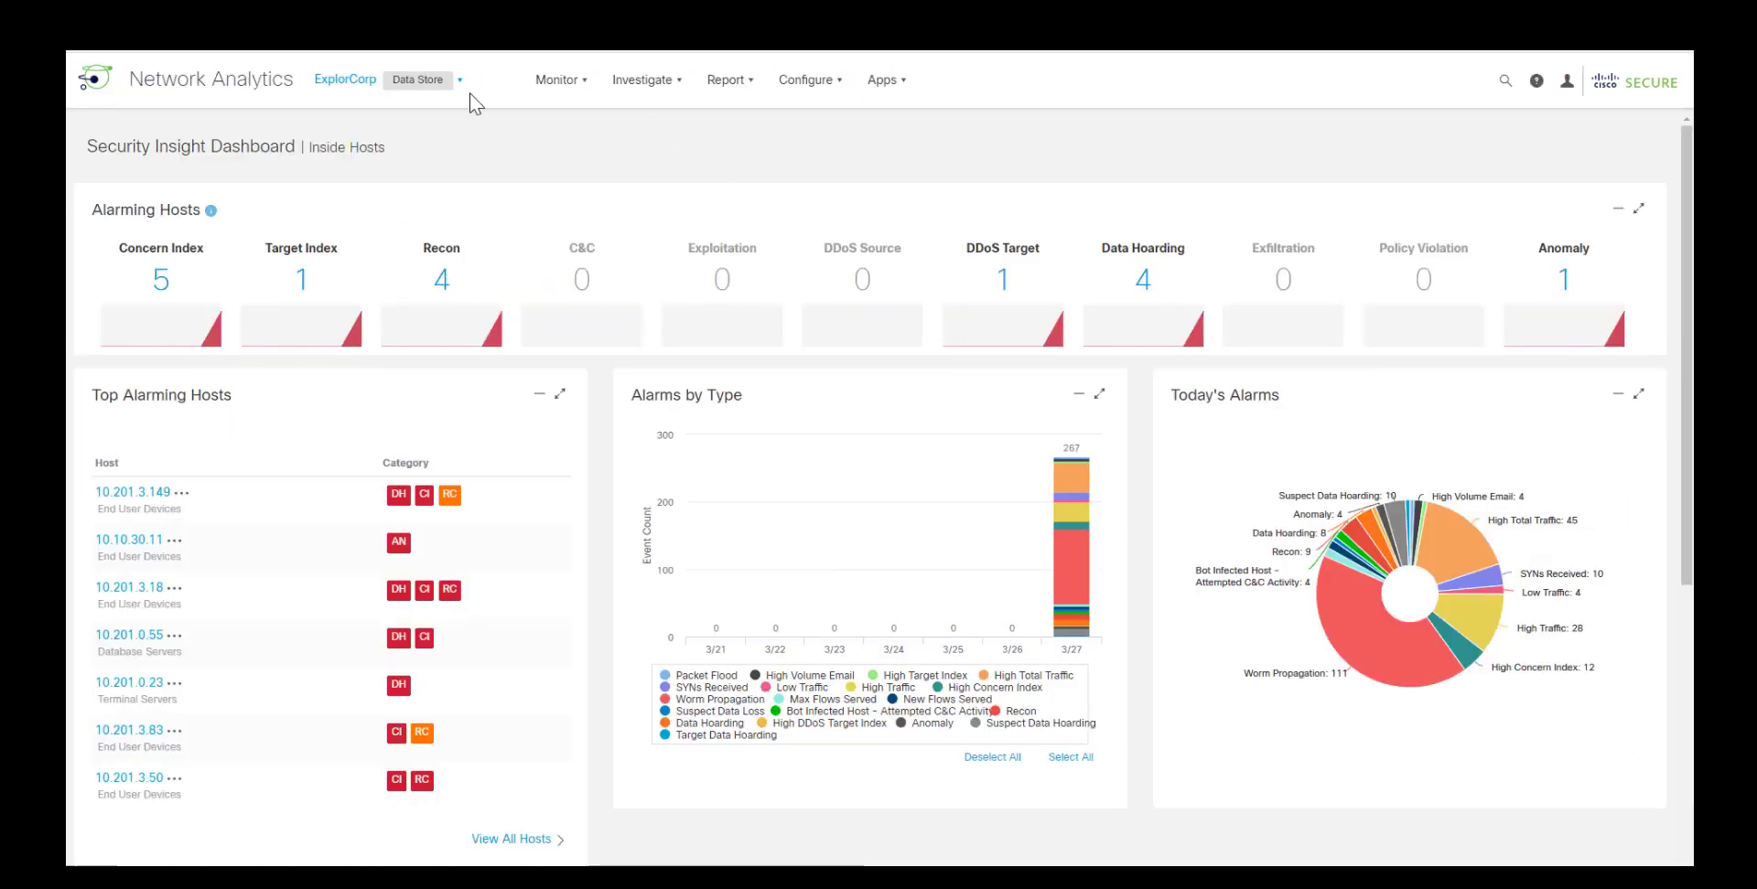
Step: Show the domain selector listing ExplorCorp as Data Store and ExplorCorp IT as non-Data Store
click(458, 79)
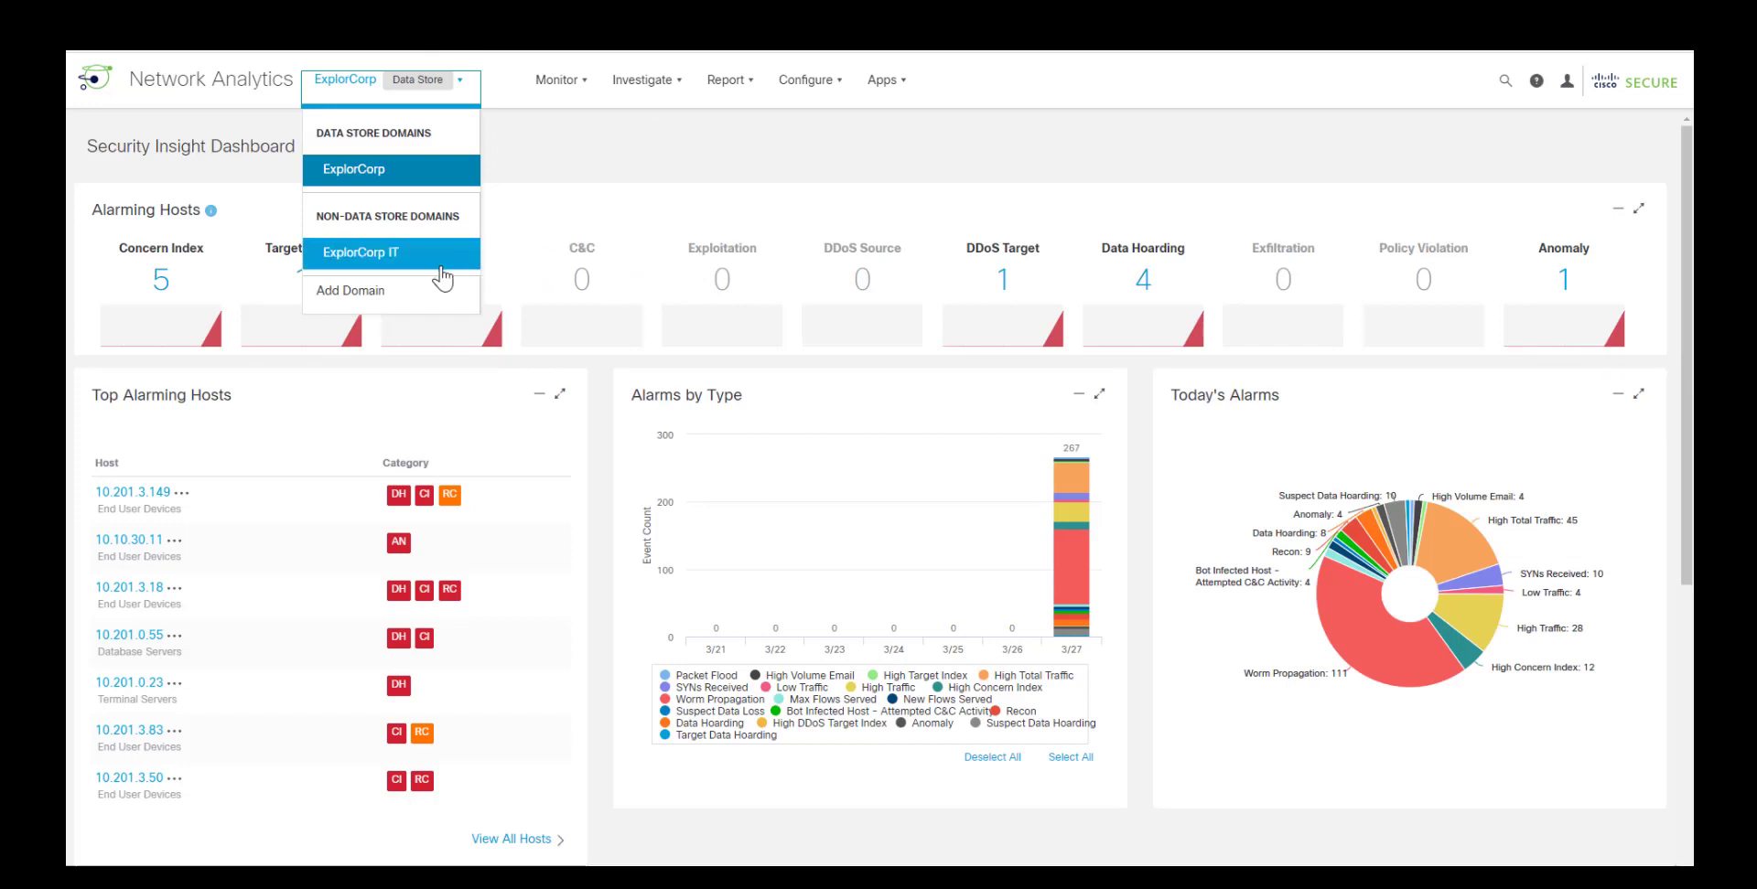
mouse_move(375, 264)
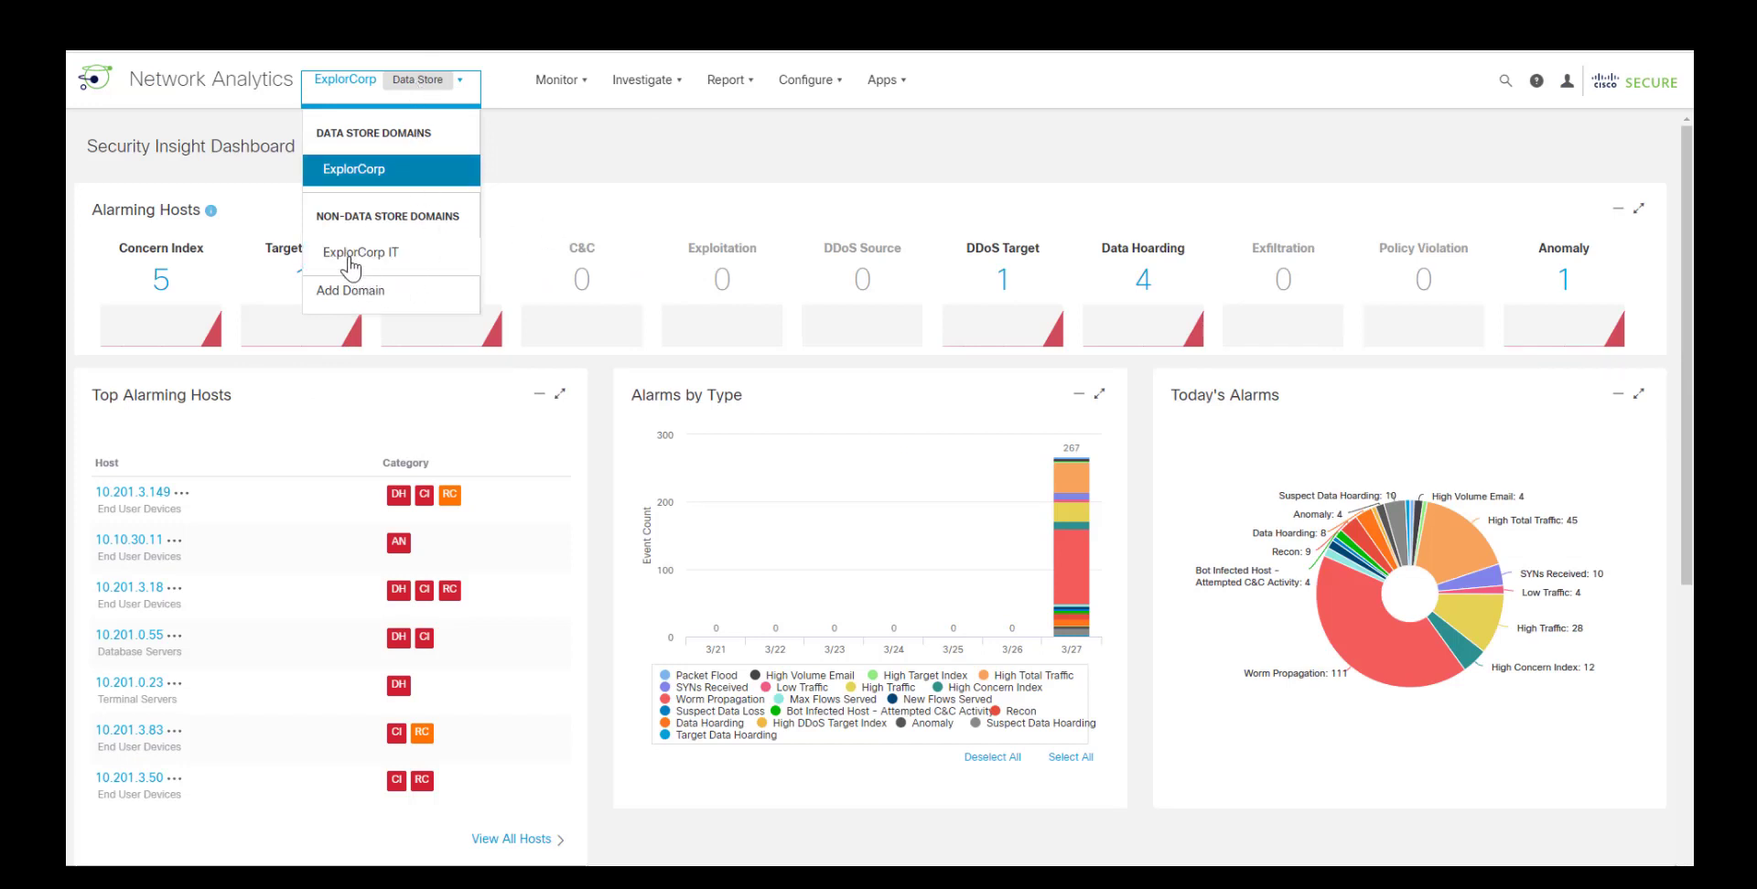
mouse_move(353, 263)
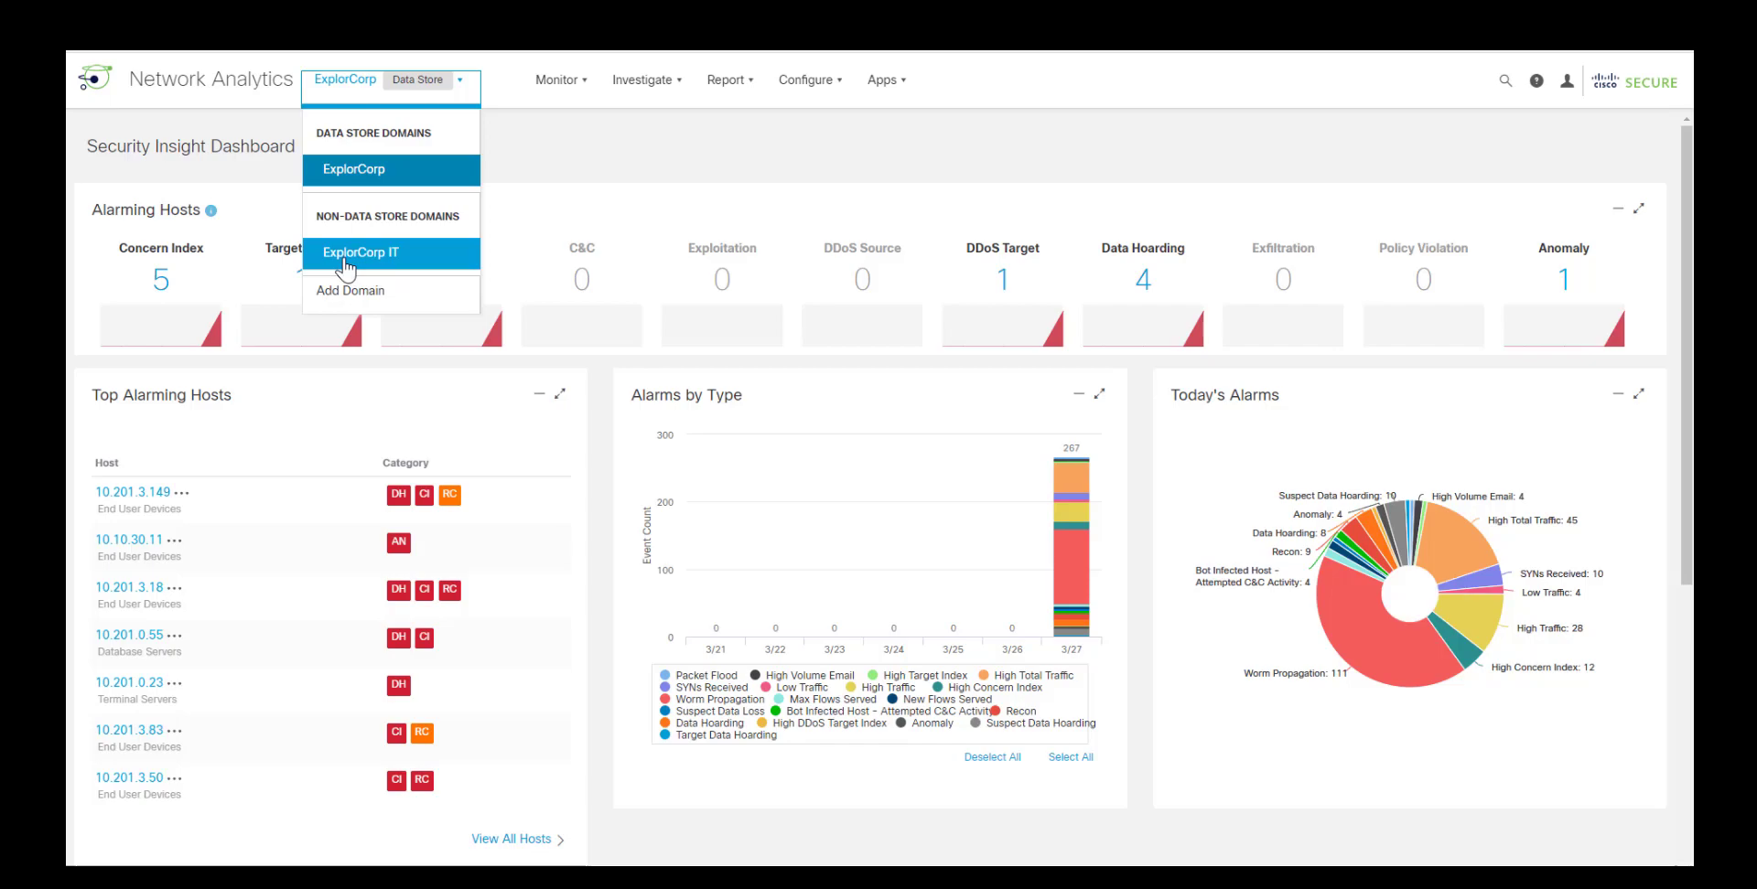